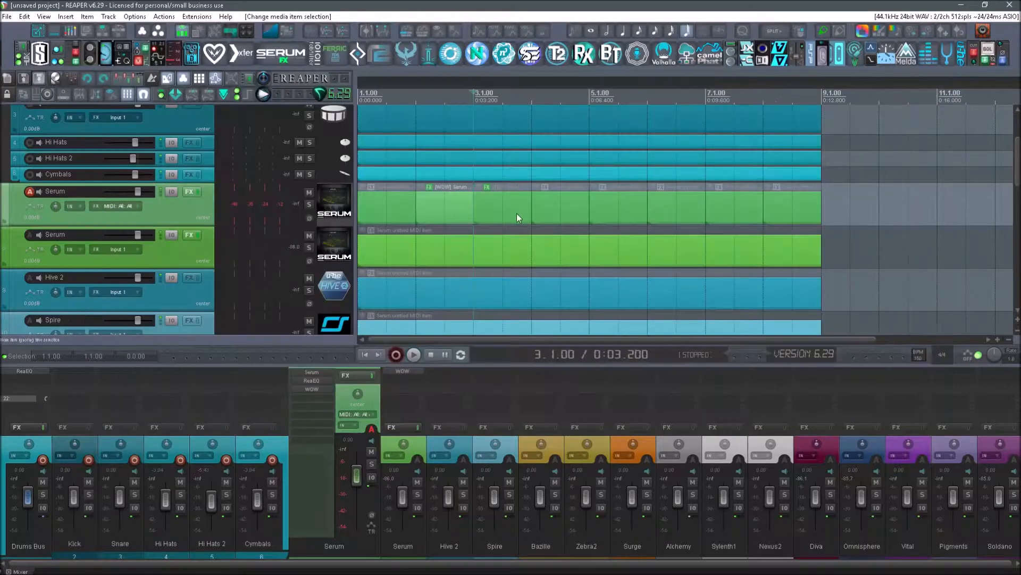
pyautogui.moveTo(557, 211)
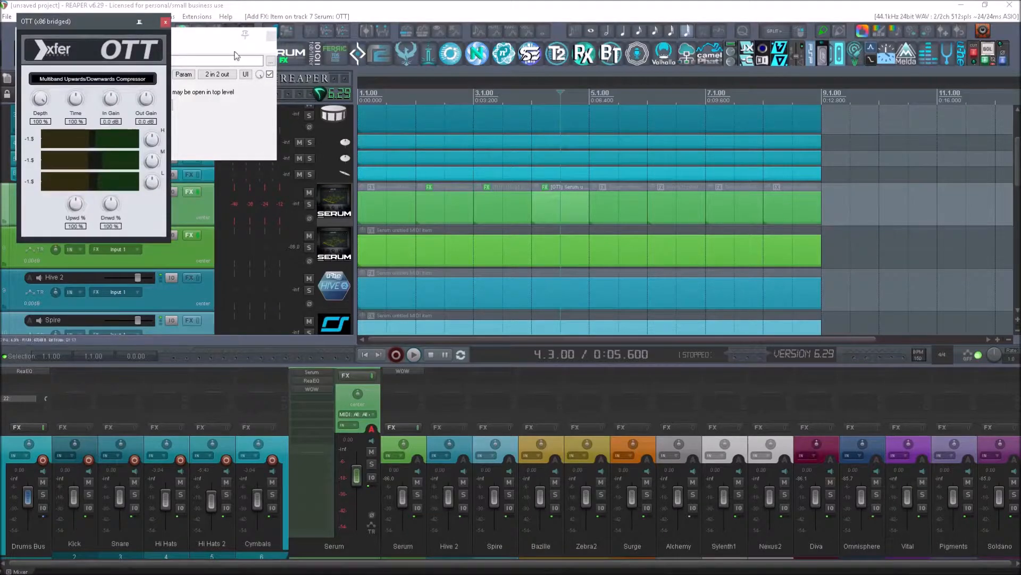
# Close the Serum item's FX chain window after adding Xfer OTT
pyautogui.click(165, 21)
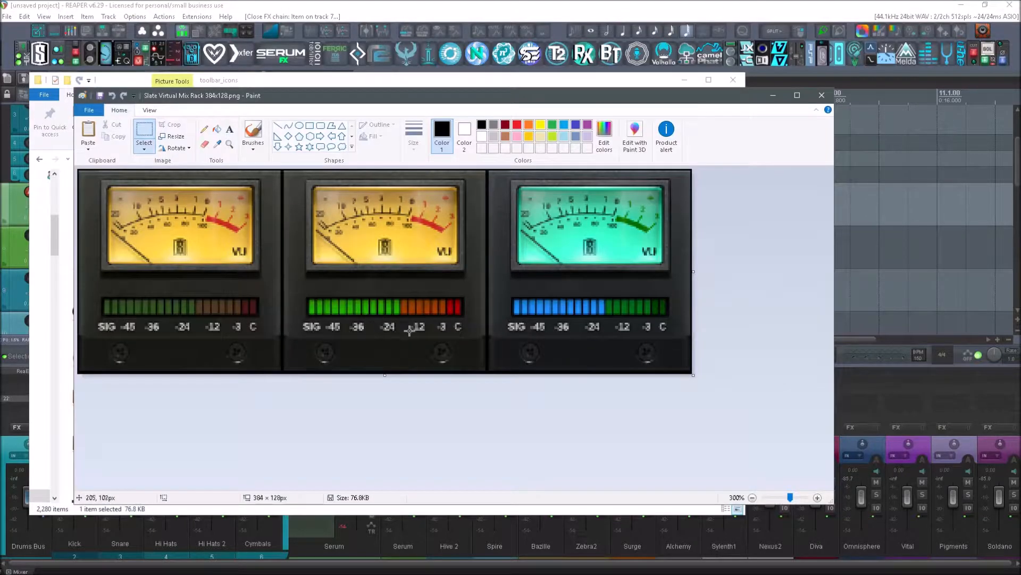
pyautogui.moveTo(553, 289)
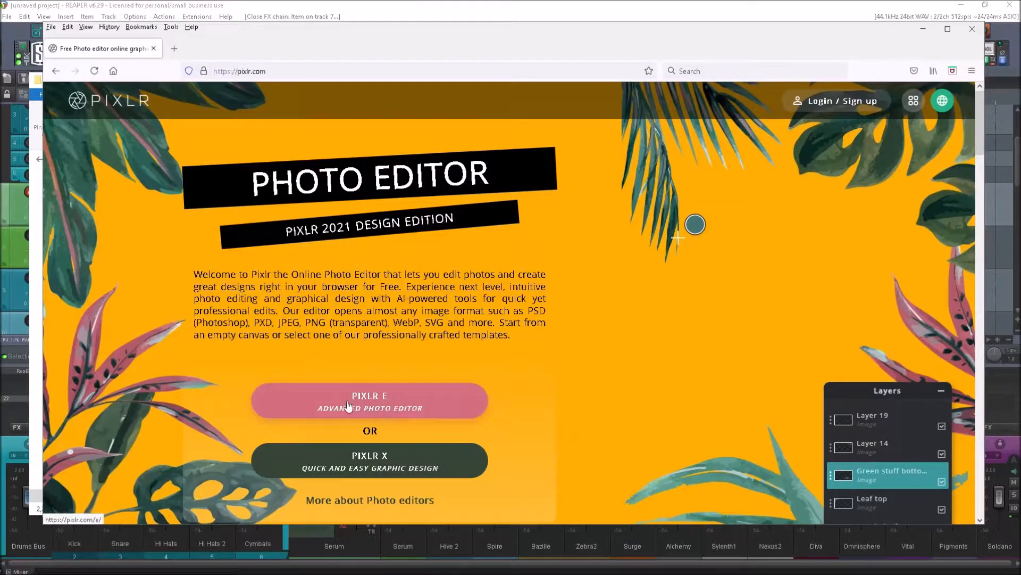
# Enter the Pixlr E advanced editor and start creating a new image
pyautogui.click(370, 401)
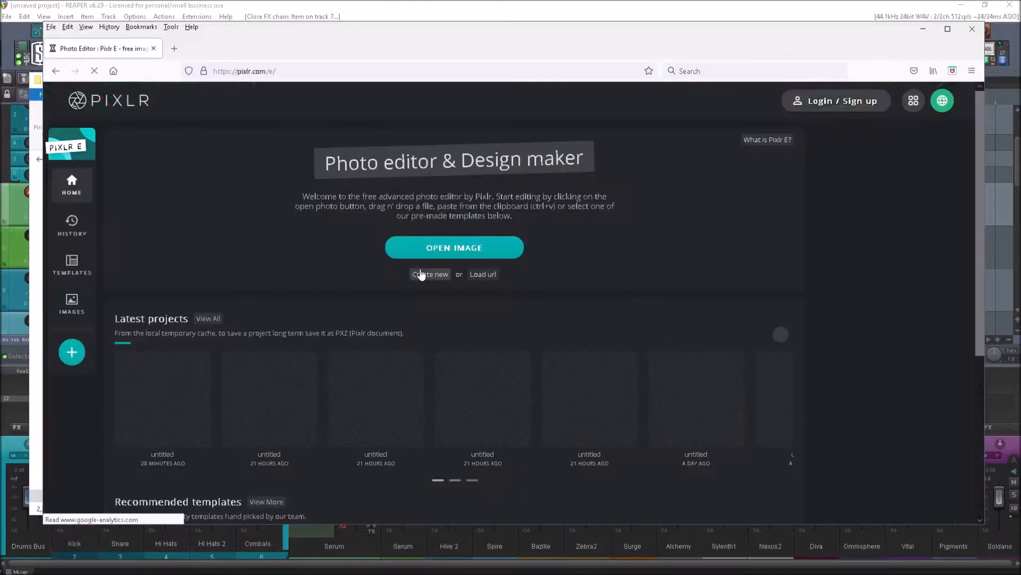
pyautogui.click(429, 273)
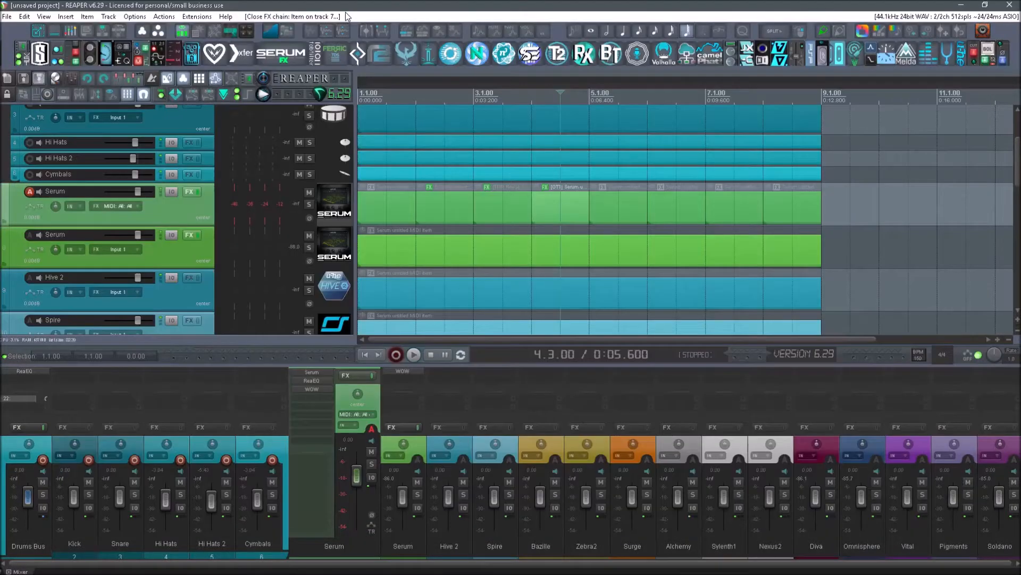
pyautogui.moveTo(97, 29)
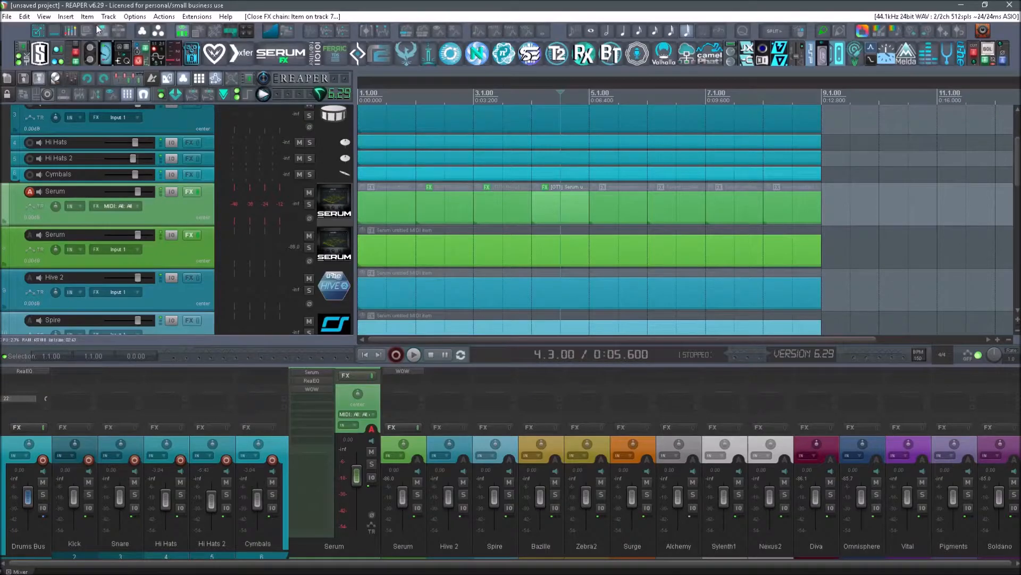
pyautogui.moveTo(283, 36)
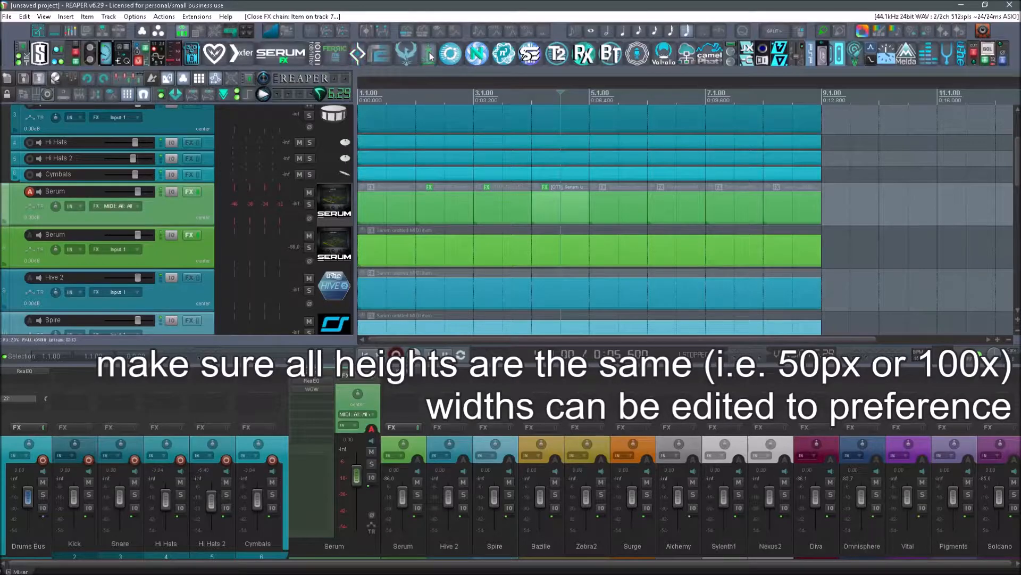
pyautogui.moveTo(823, 57)
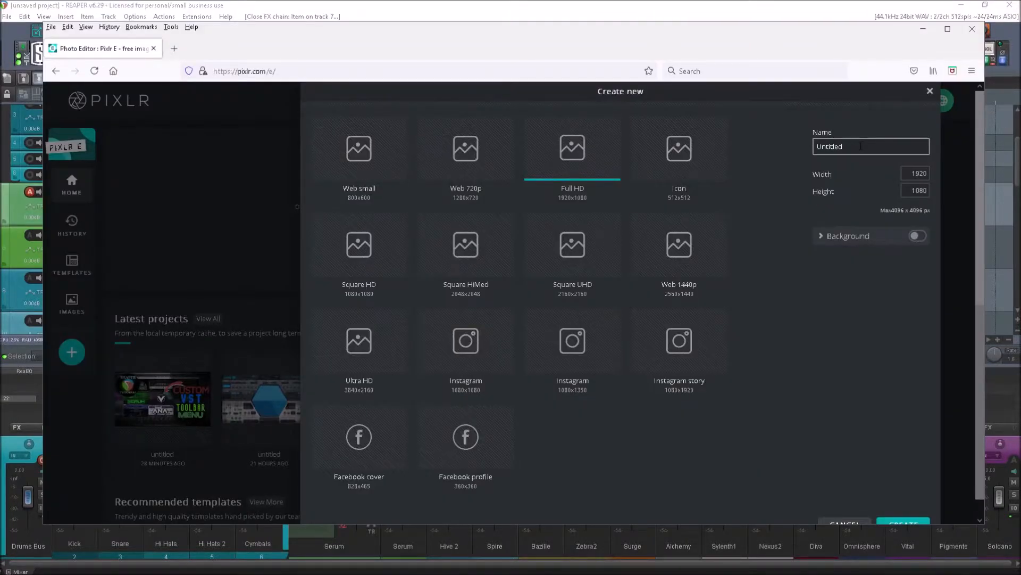
# Enter the new image dimensions, ending with a width of 1500 and height of 250 pixels
pyautogui.click(915, 174)
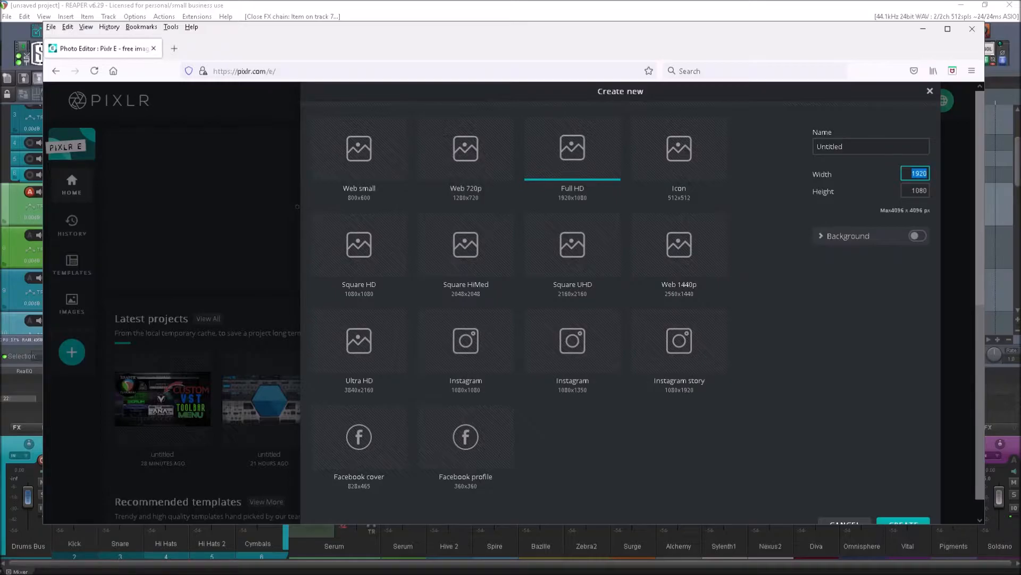
pyautogui.write('250')
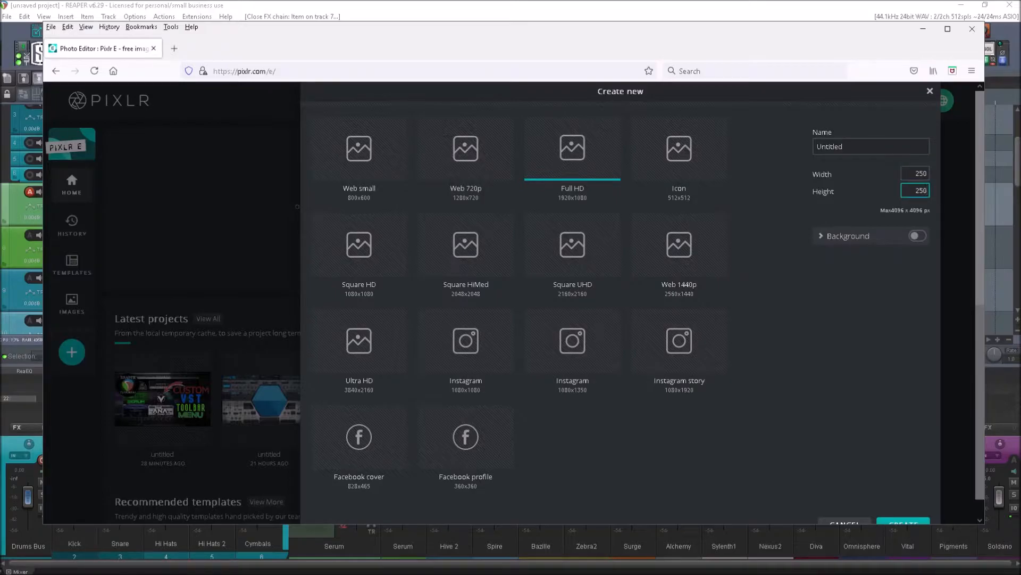
pyautogui.click(915, 174)
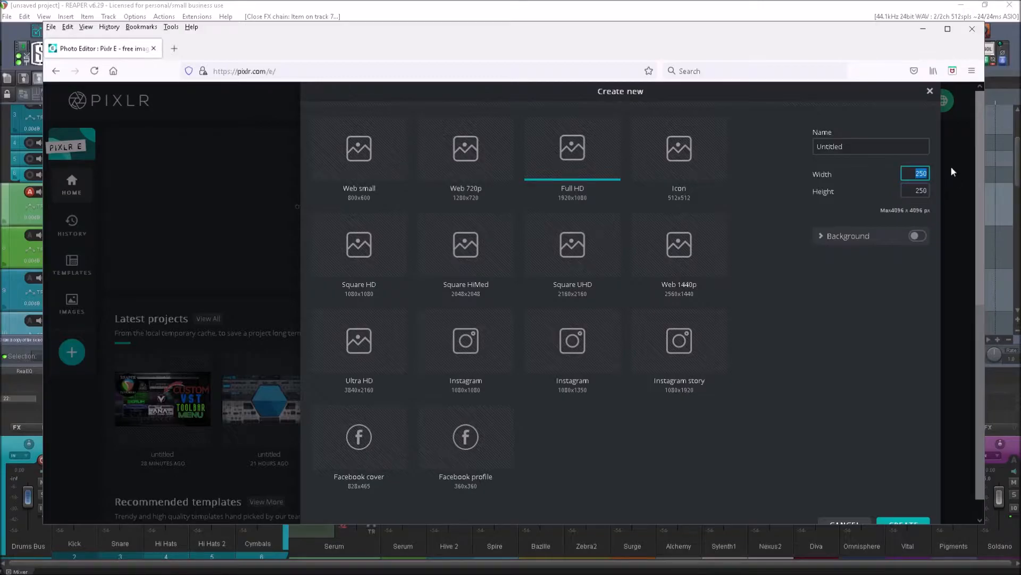
pyautogui.write('5')
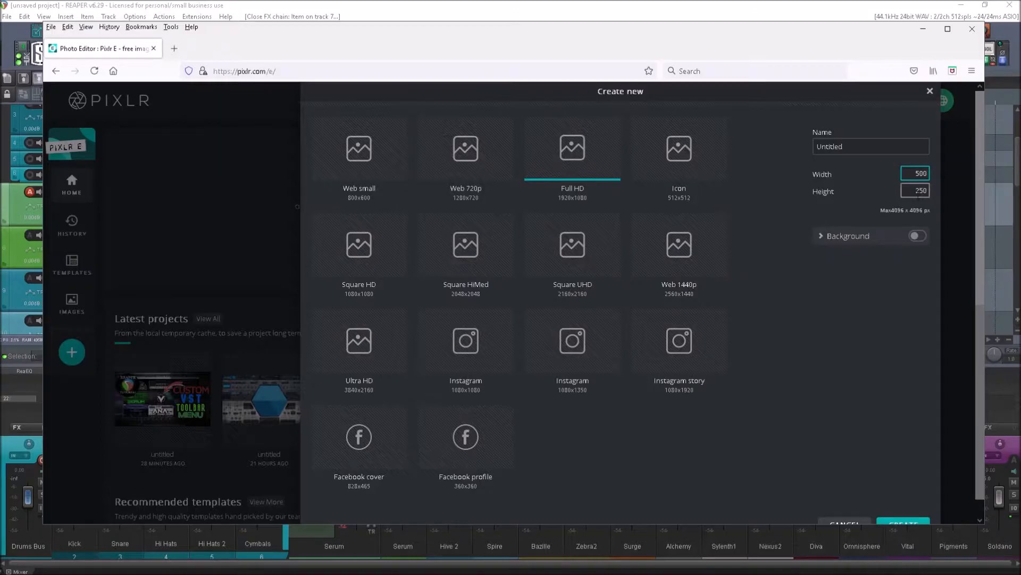
pyautogui.click(915, 173)
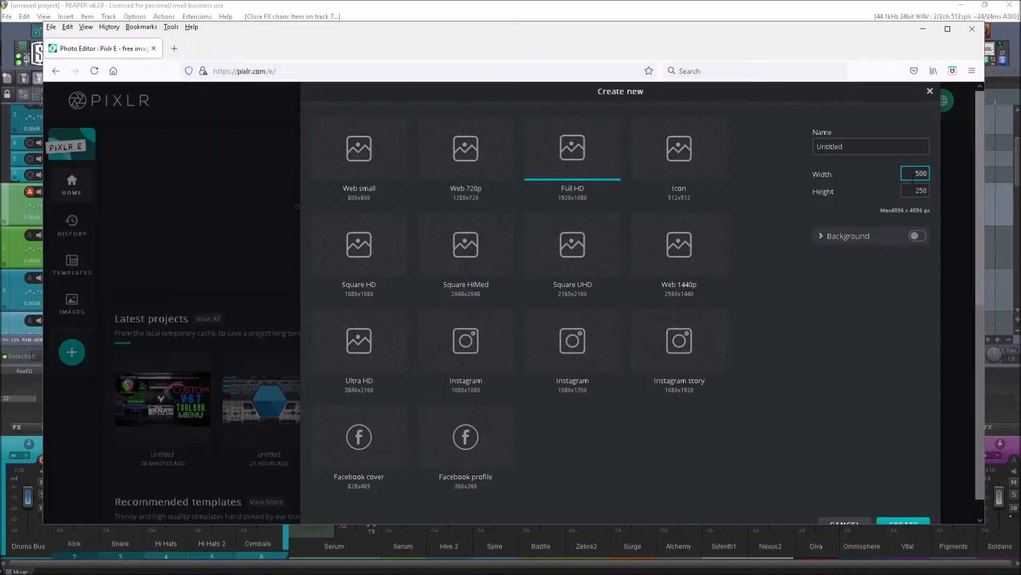
pyautogui.write('1500')
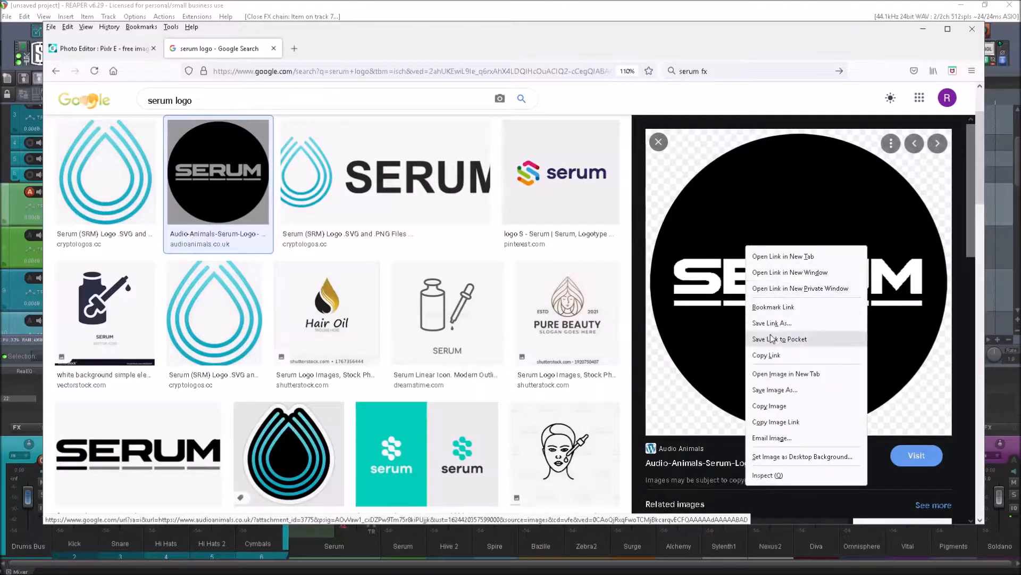
# Copy the black circular Serum logo image from Google Images
pyautogui.click(101, 48)
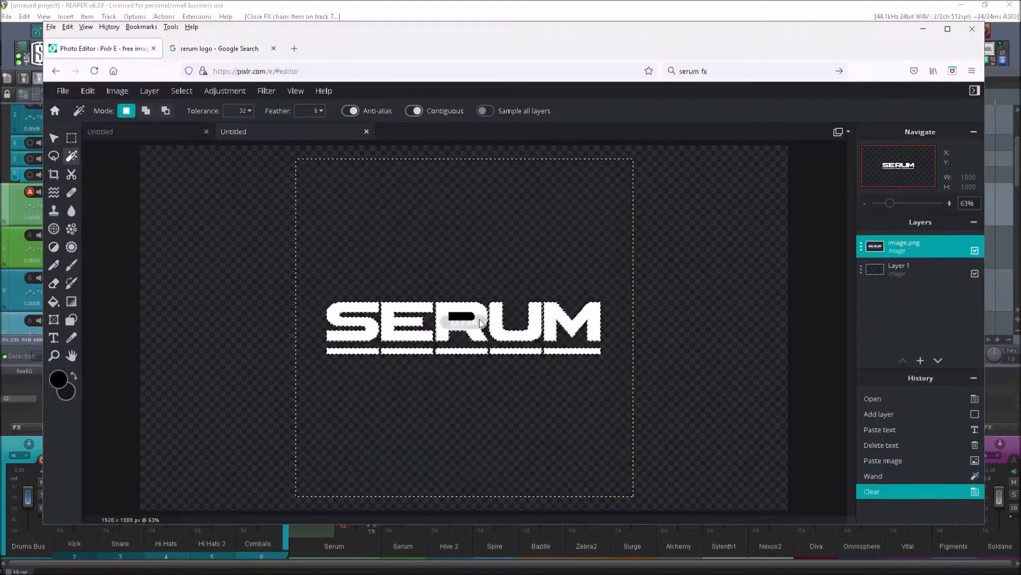
# Clear the leftover black patch, then colorize the leftmost bar green with hue -51
pyautogui.click(463, 320)
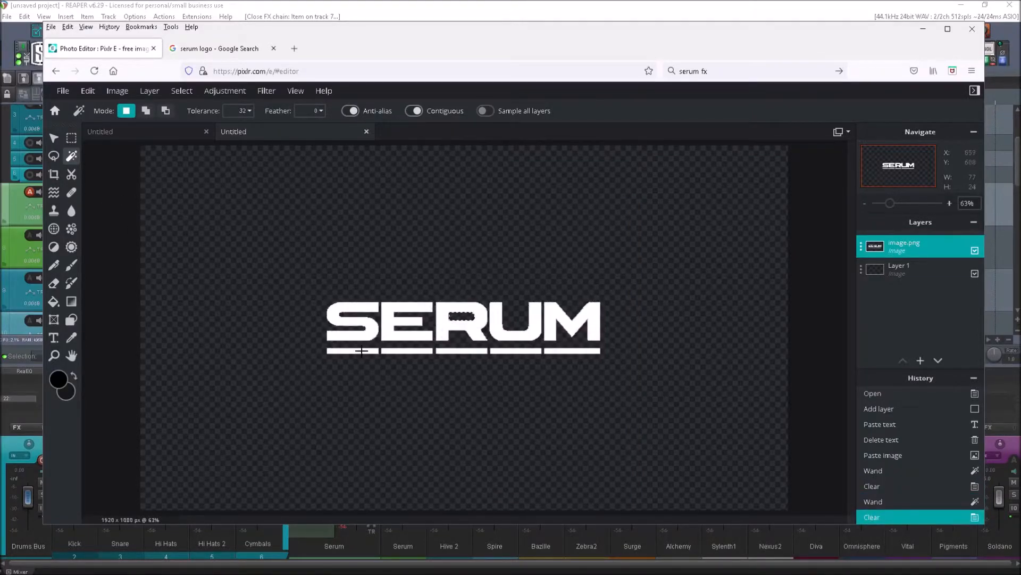
pyautogui.click(352, 352)
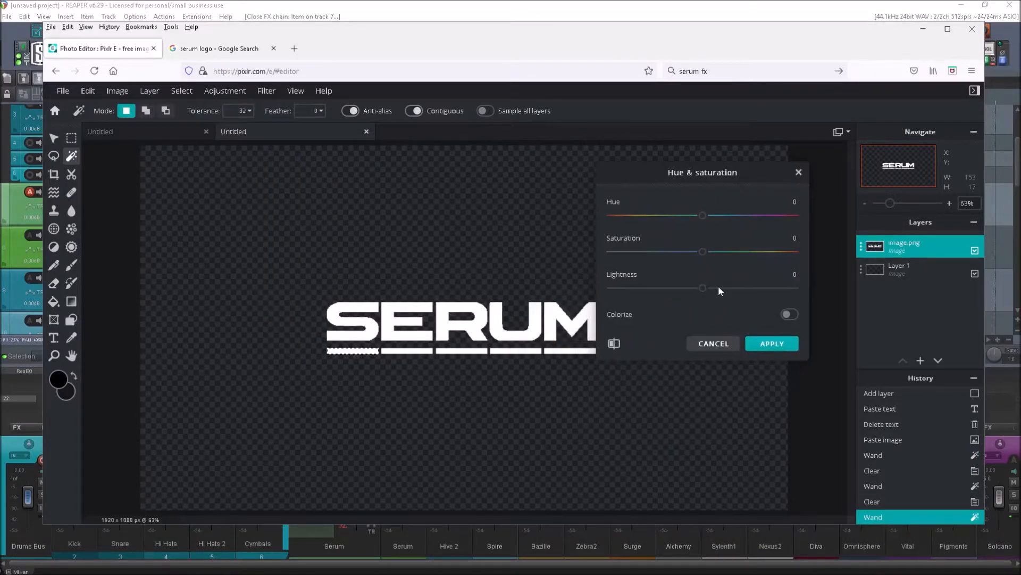
pyautogui.click(789, 314)
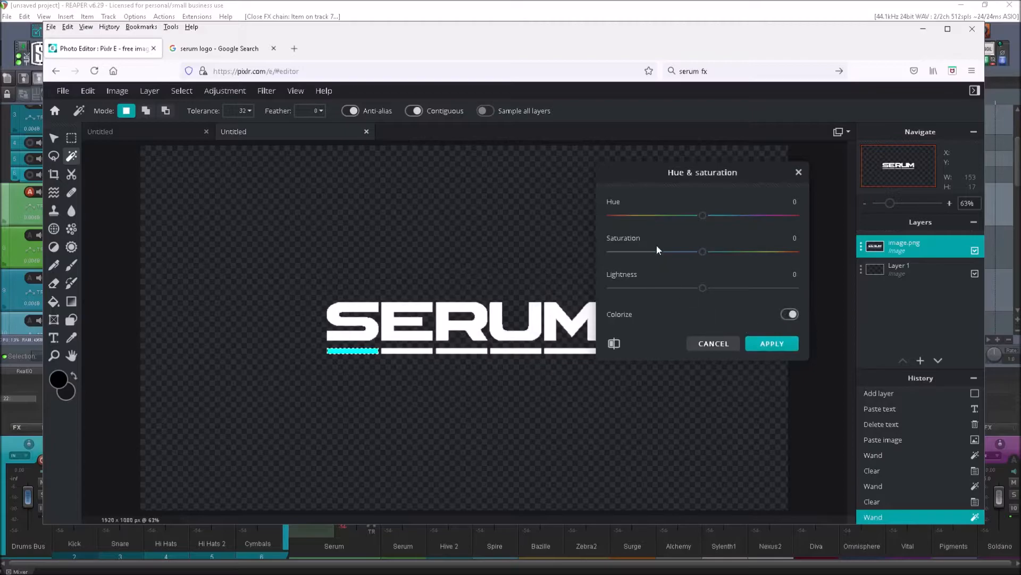
pyautogui.moveTo(702, 215); pyautogui.dragTo(677, 215)
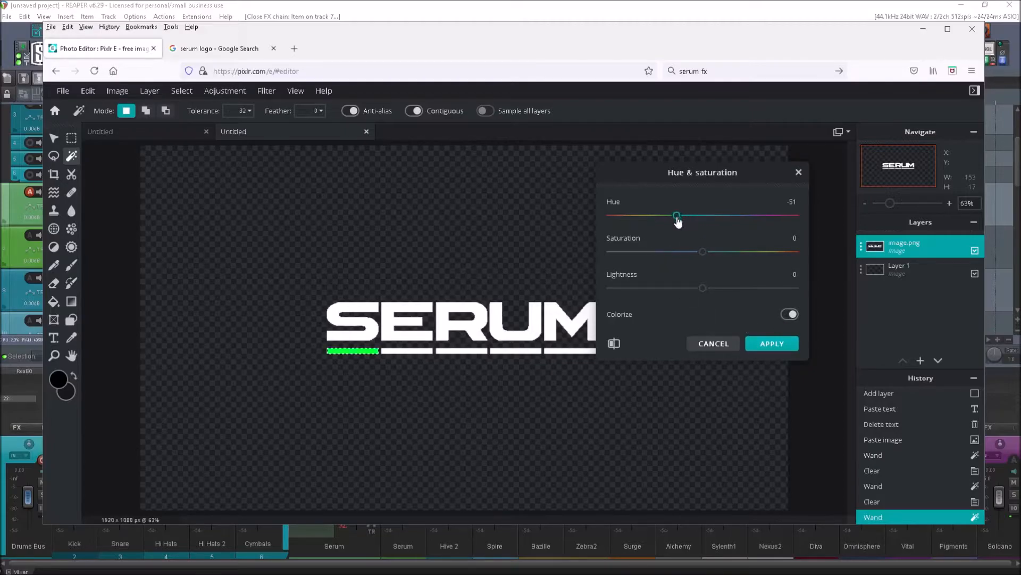
pyautogui.click(772, 344)
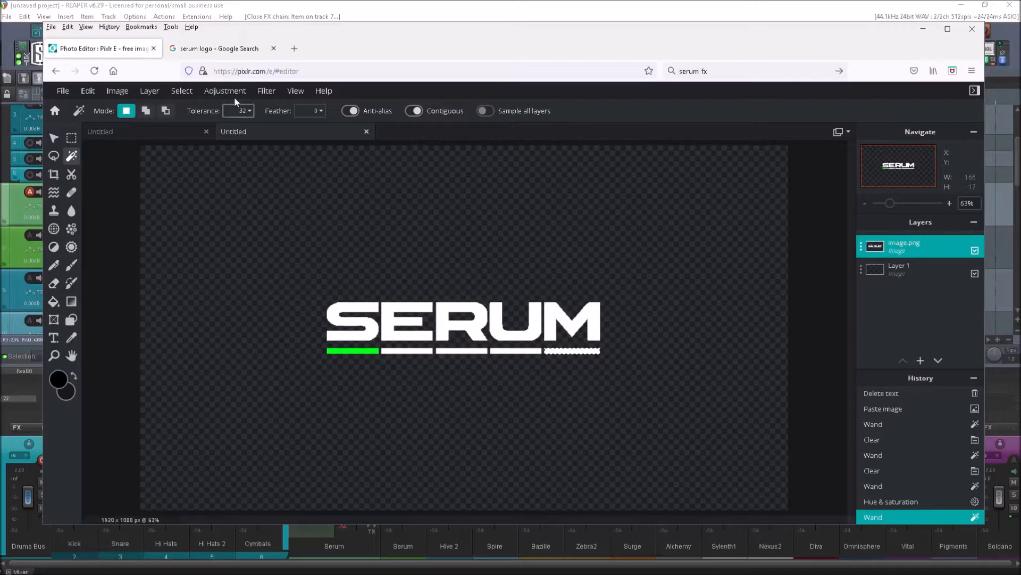
# Colorize the rightmost bar blue with hue 28 and raised saturation
pyautogui.click(225, 91)
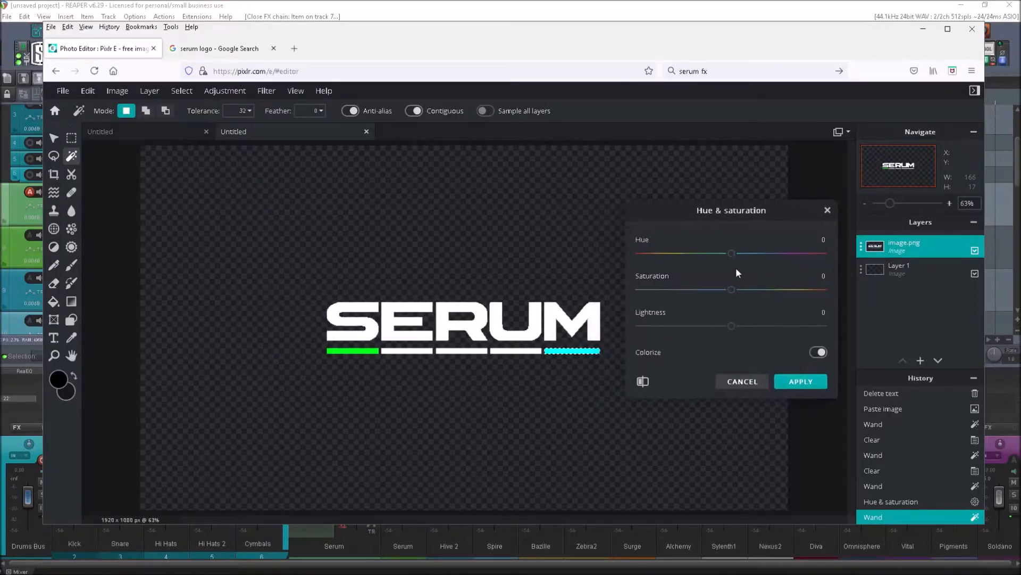
pyautogui.moveTo(729, 254); pyautogui.dragTo(746, 253)
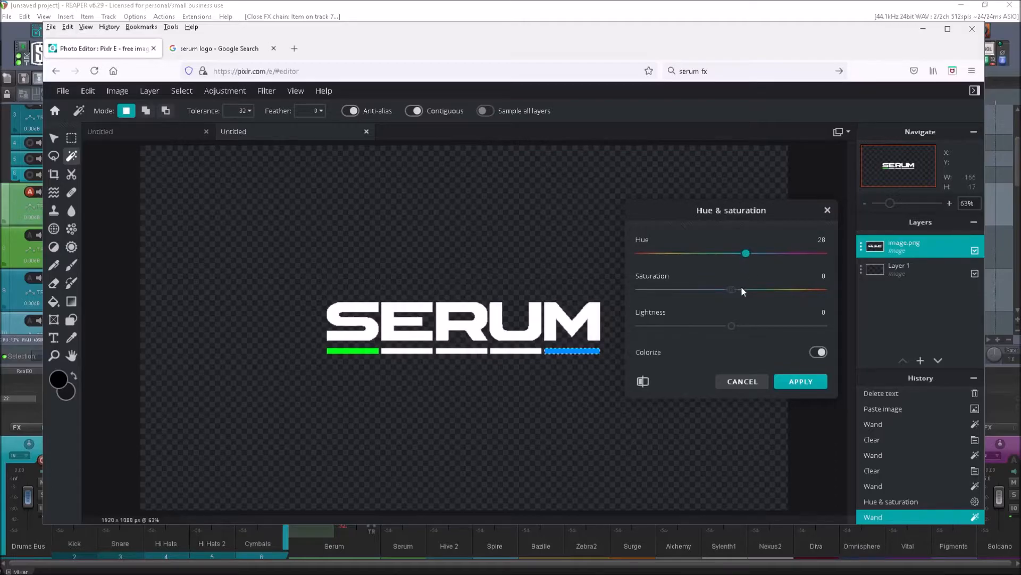
pyautogui.moveTo(731, 289); pyautogui.dragTo(756, 289)
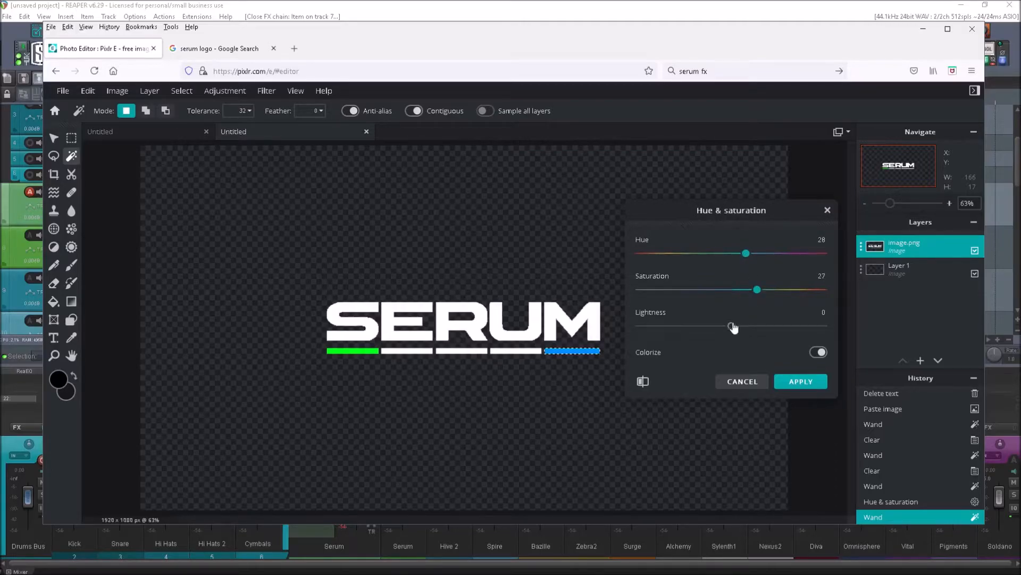
pyautogui.click(800, 381)
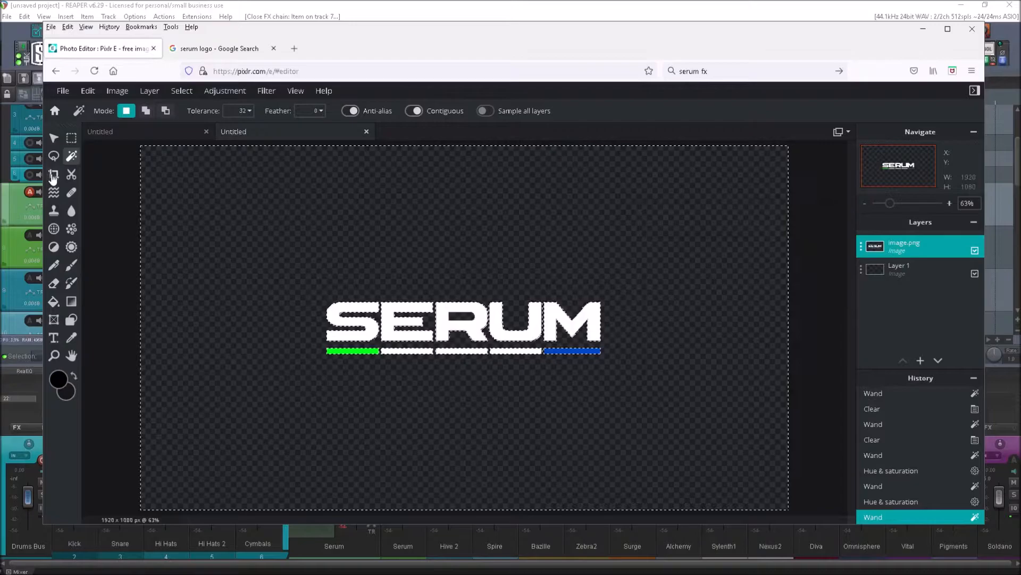
# Start cropping the logo artwork with the Crop constraint set to Ratio
pyautogui.click(53, 174)
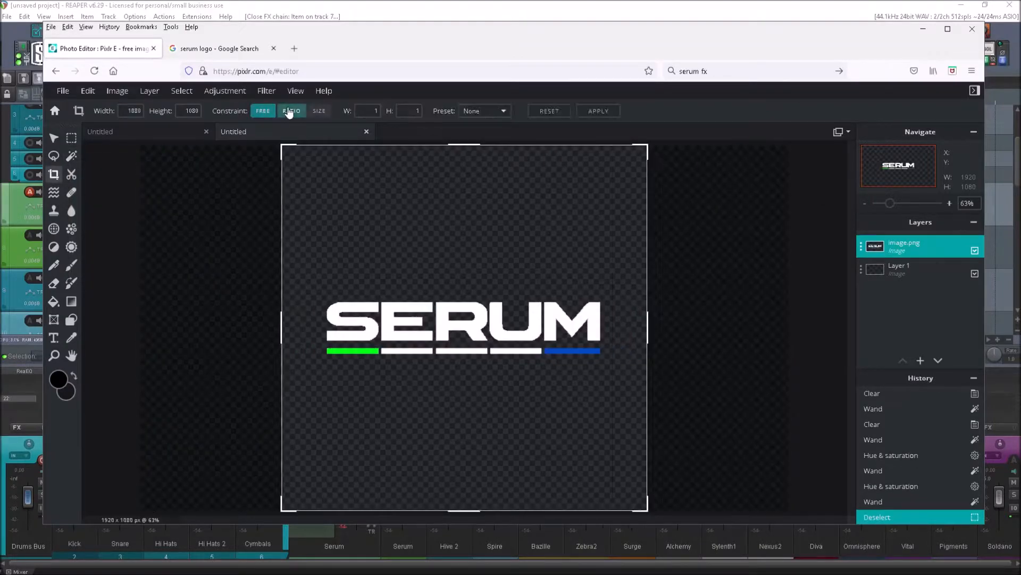
pyautogui.click(291, 111)
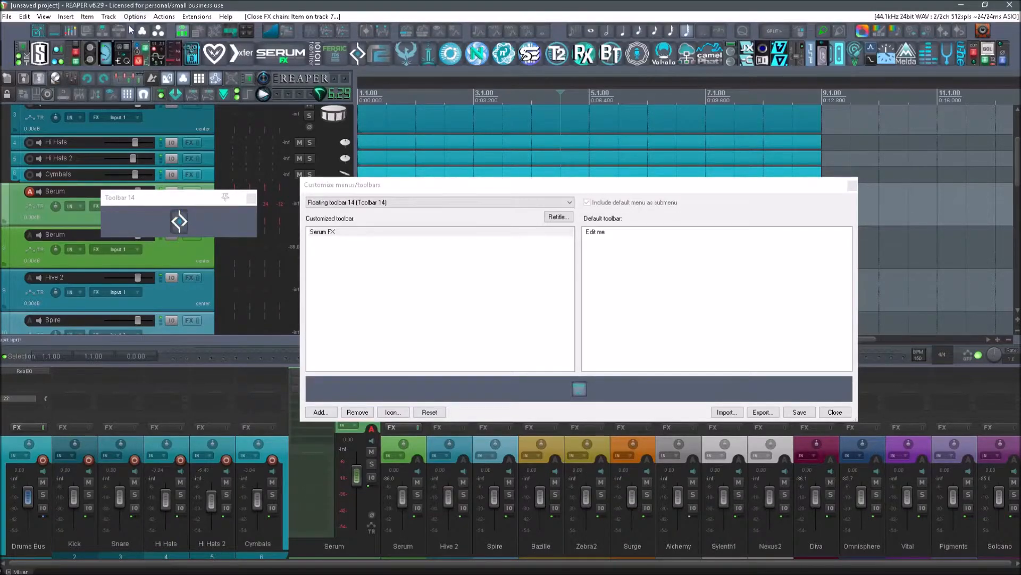
# Show REAPER's resource path in File Explorer from the Options menu
pyautogui.click(134, 16)
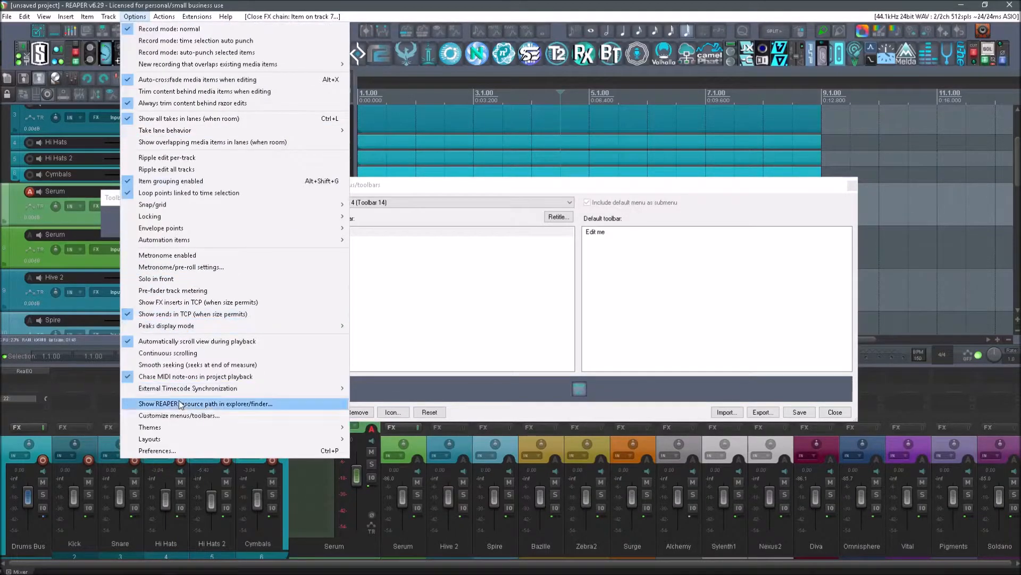
pyautogui.click(204, 403)
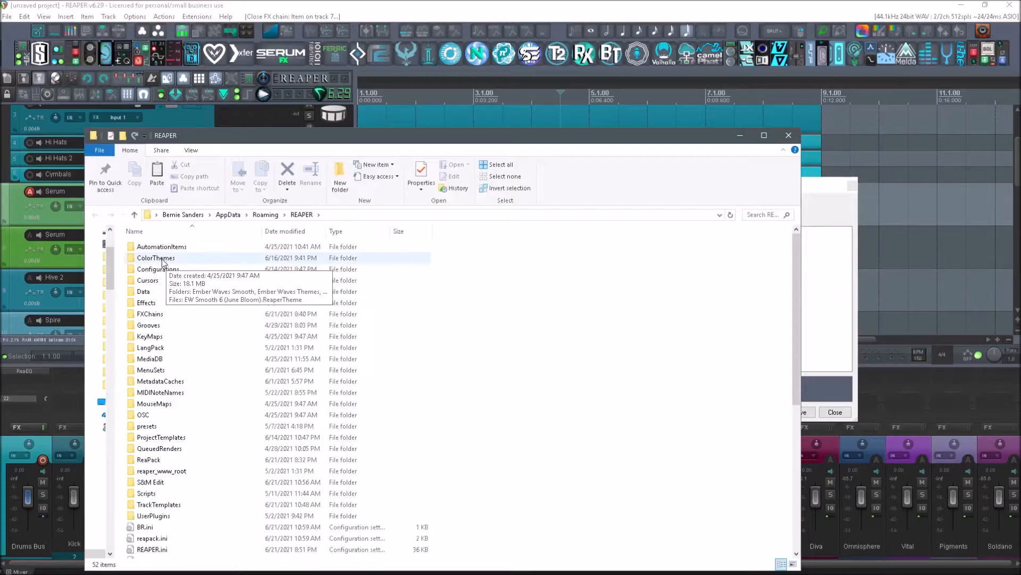
# Go into ColorThemes to the Smooth_6 - Copy folder and bring up options for toolbar_blank.png
pyautogui.doubleClick(157, 257)
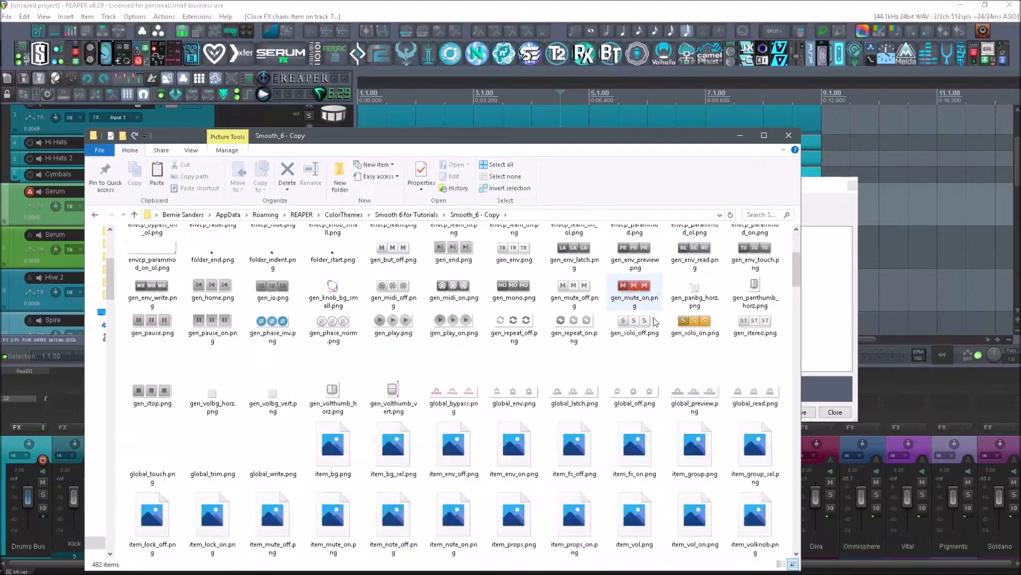
pyautogui.scroll(-3)
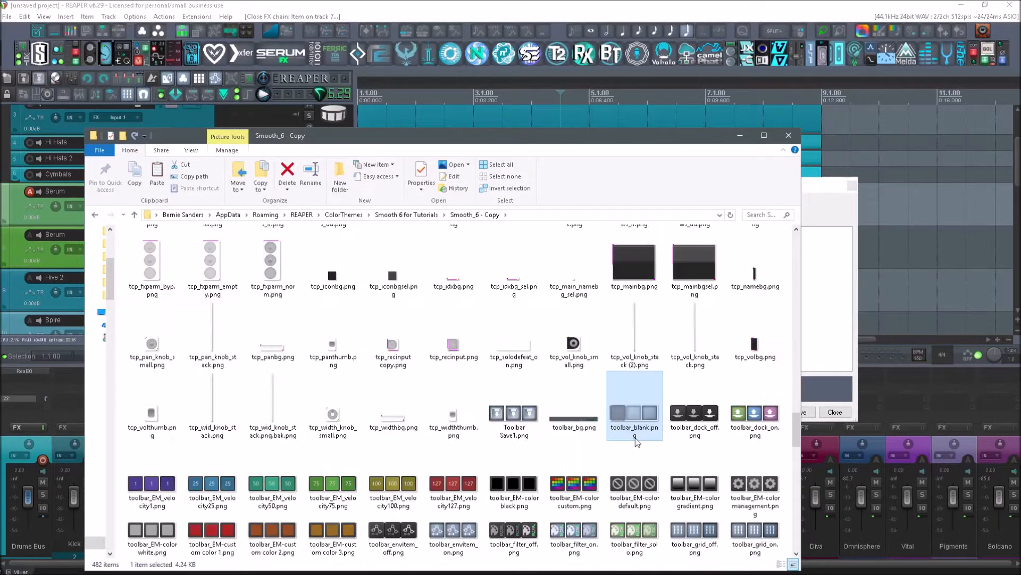
pyautogui.moveTo(629, 420)
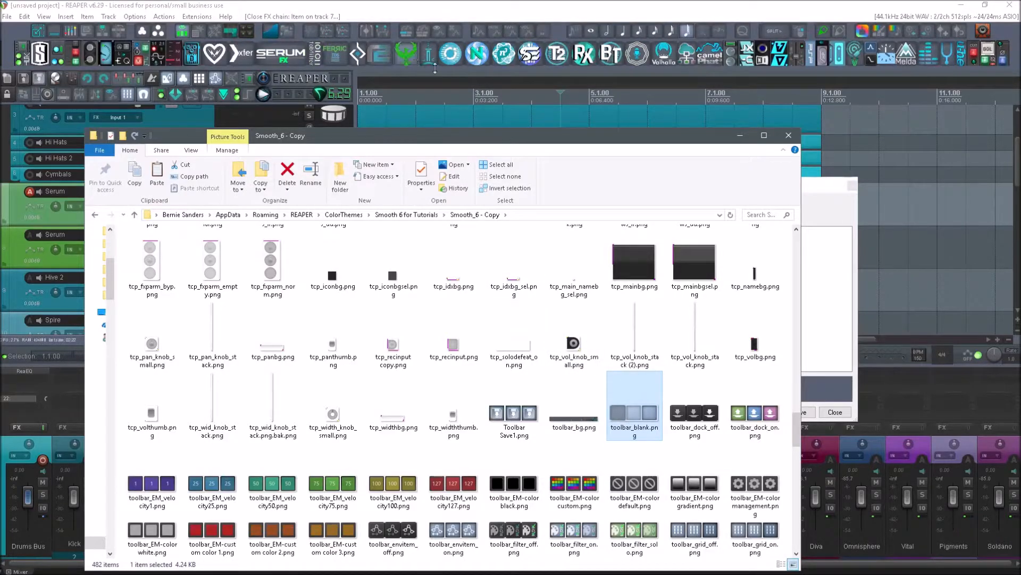
pyautogui.rightClick(633, 426)
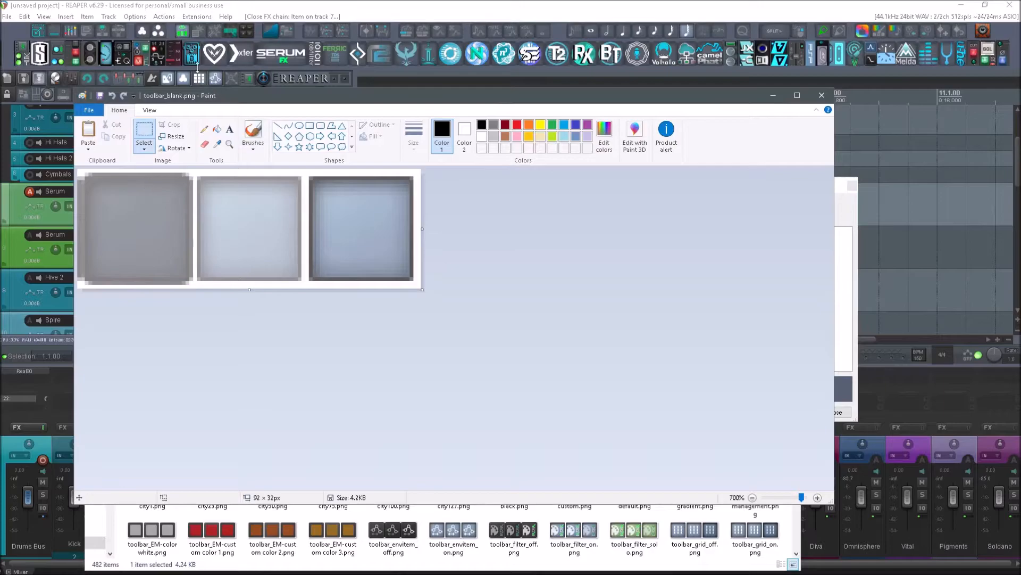
pyautogui.moveTo(349, 138)
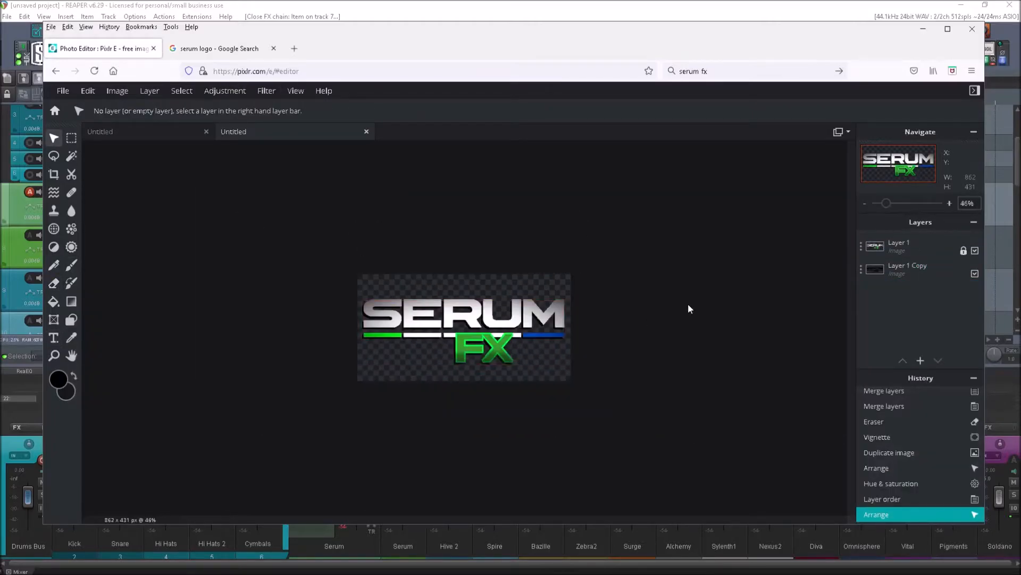
pyautogui.moveTo(697, 298)
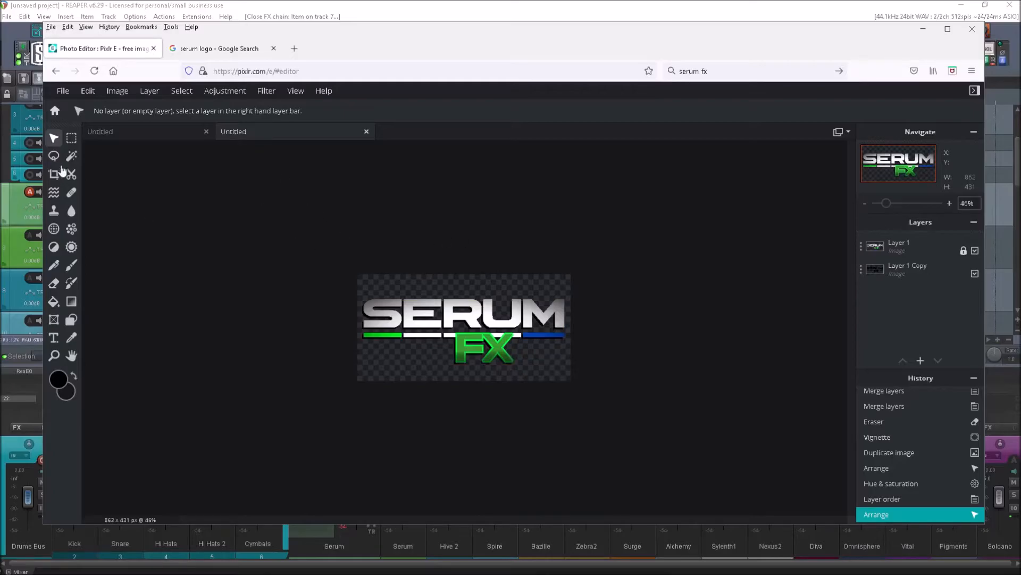
# Merge the visible Serum FX logo layers into one via Layer 1's settings
pyautogui.click(899, 246)
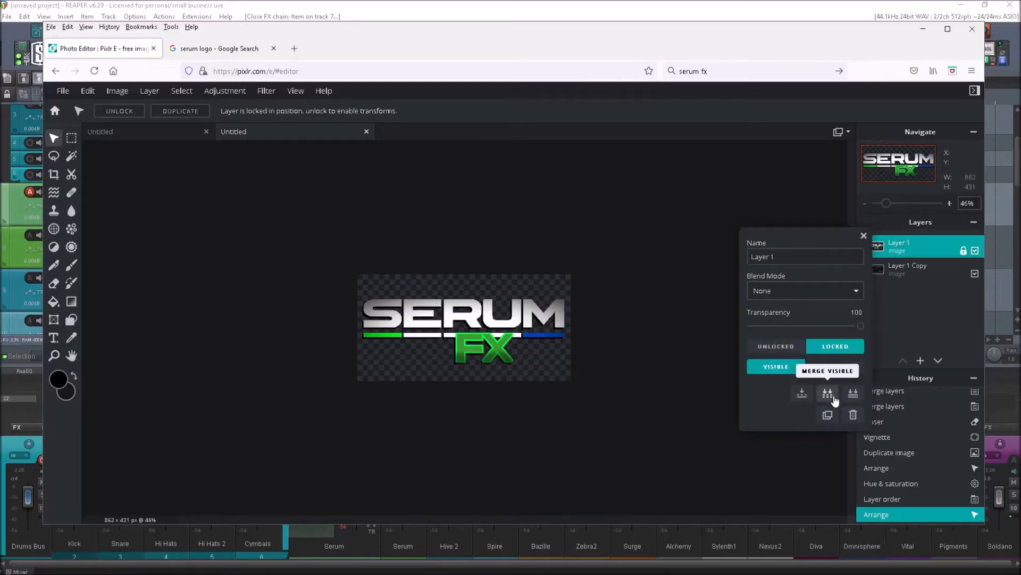
pyautogui.click(828, 394)
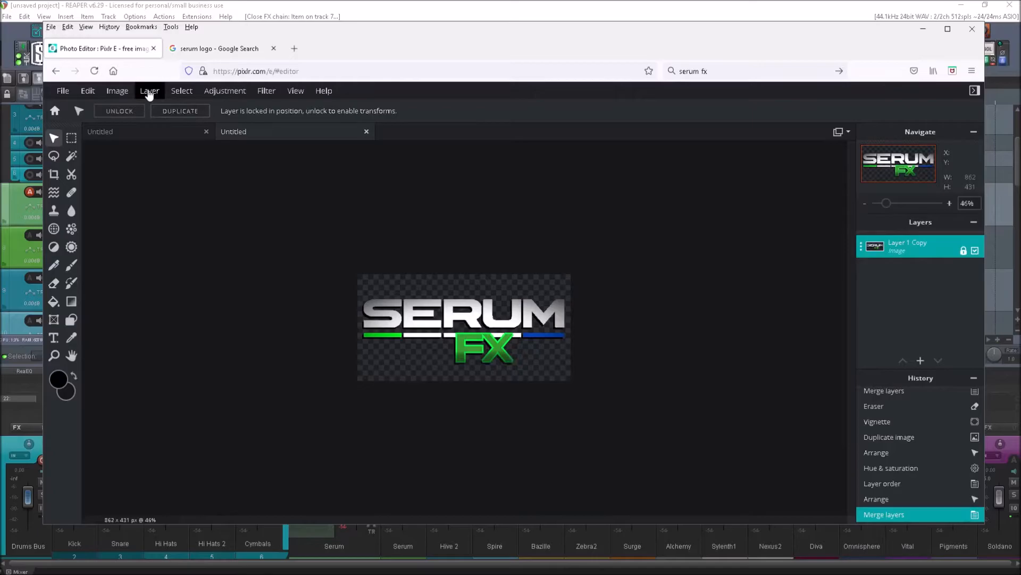
# Resize the image to 500 × 250 pixels
pyautogui.click(117, 91)
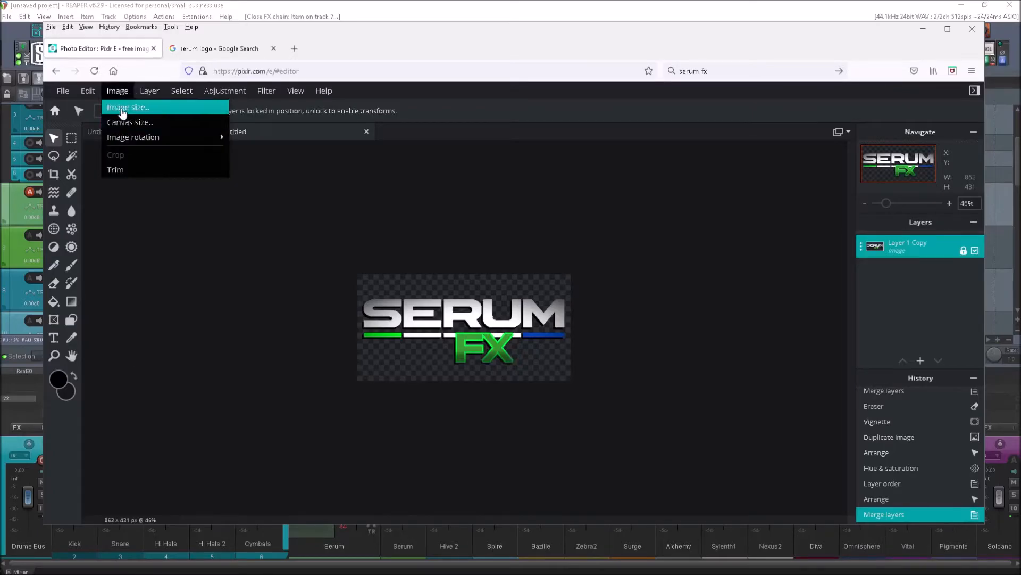
pyautogui.click(128, 106)
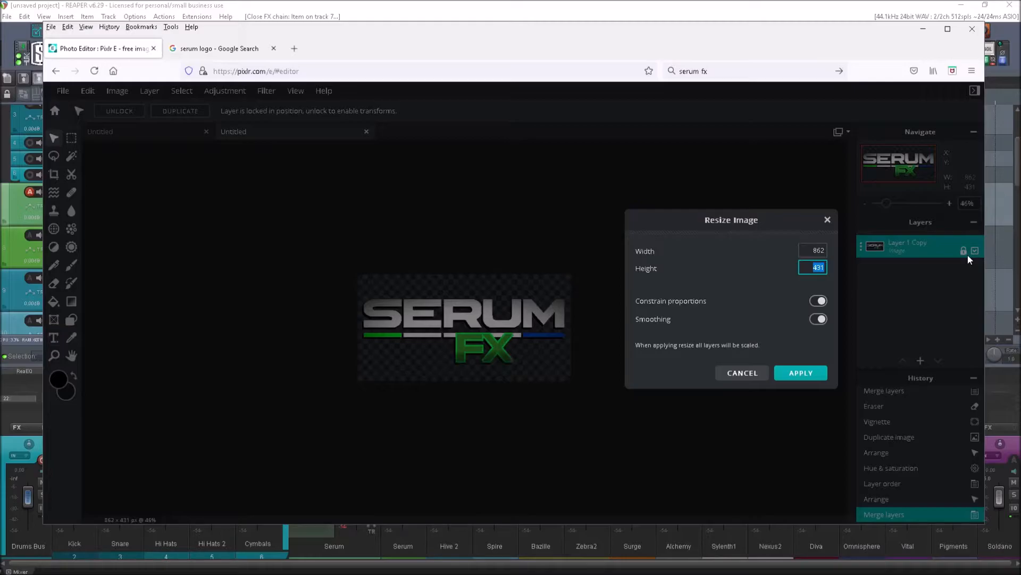
pyautogui.click(813, 251)
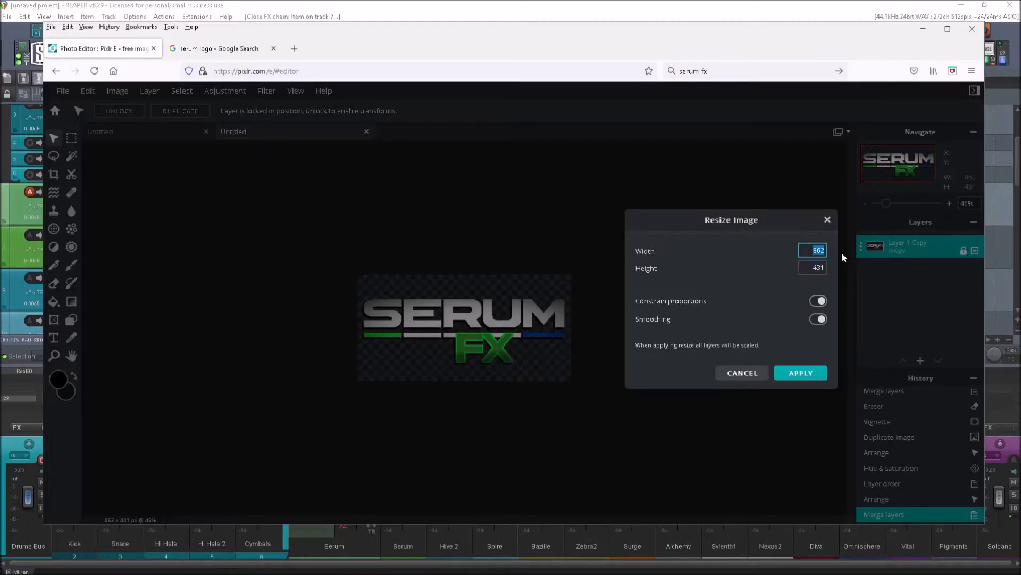
pyautogui.write('500')
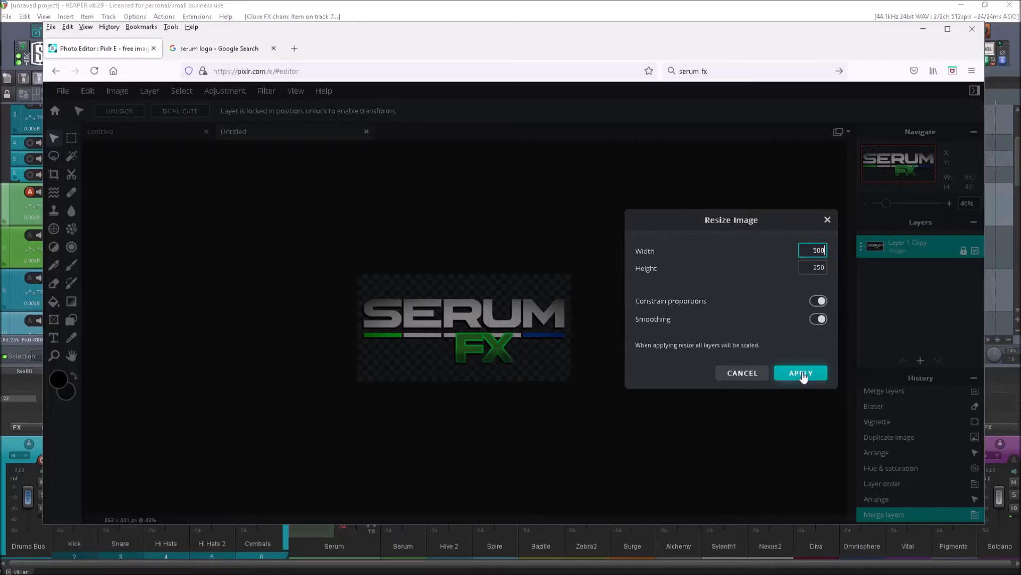
pyautogui.click(800, 373)
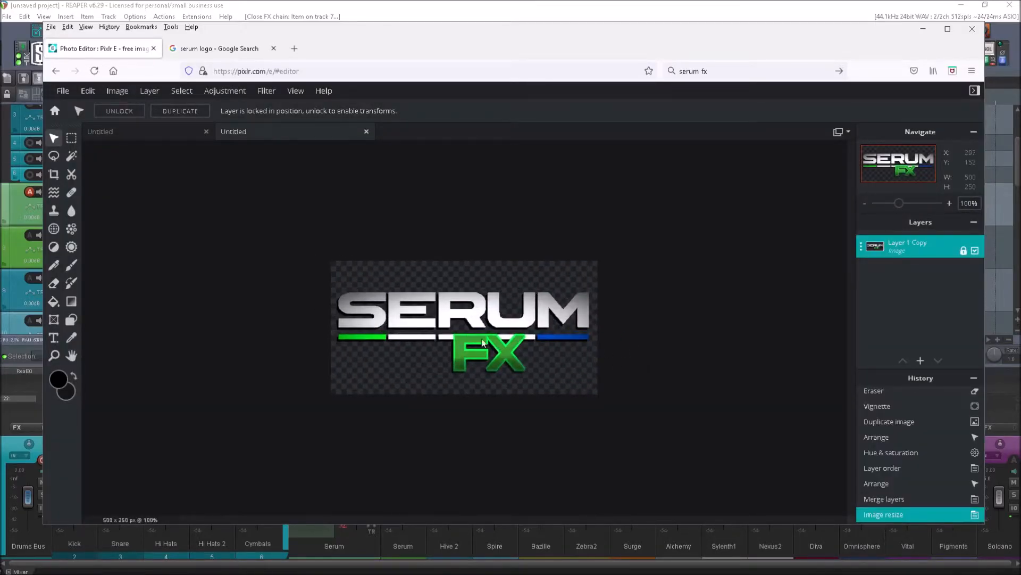
# Widen the canvas to 1500 × 250 to fit three logos
pyautogui.click(118, 91)
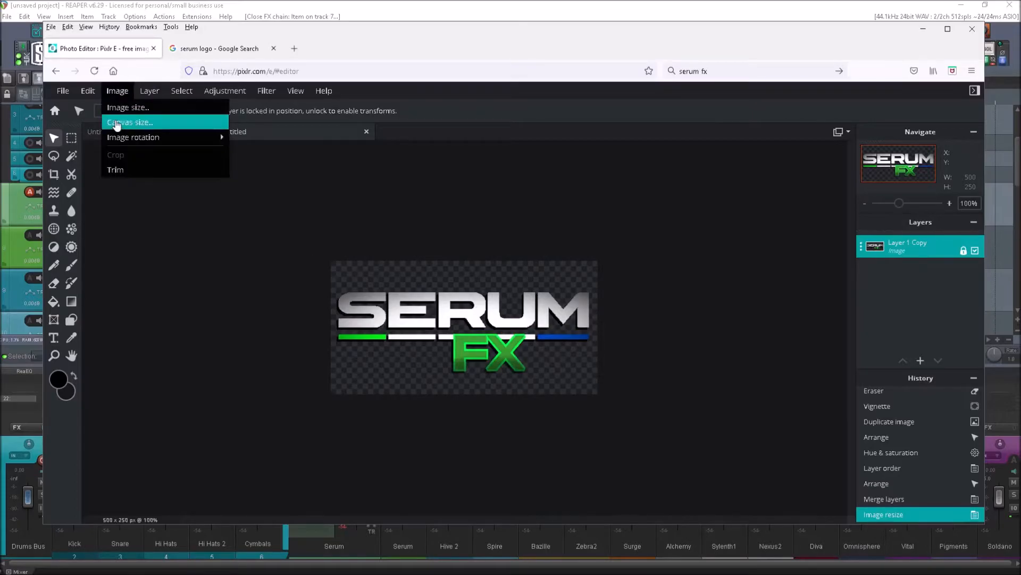
pyautogui.click(129, 123)
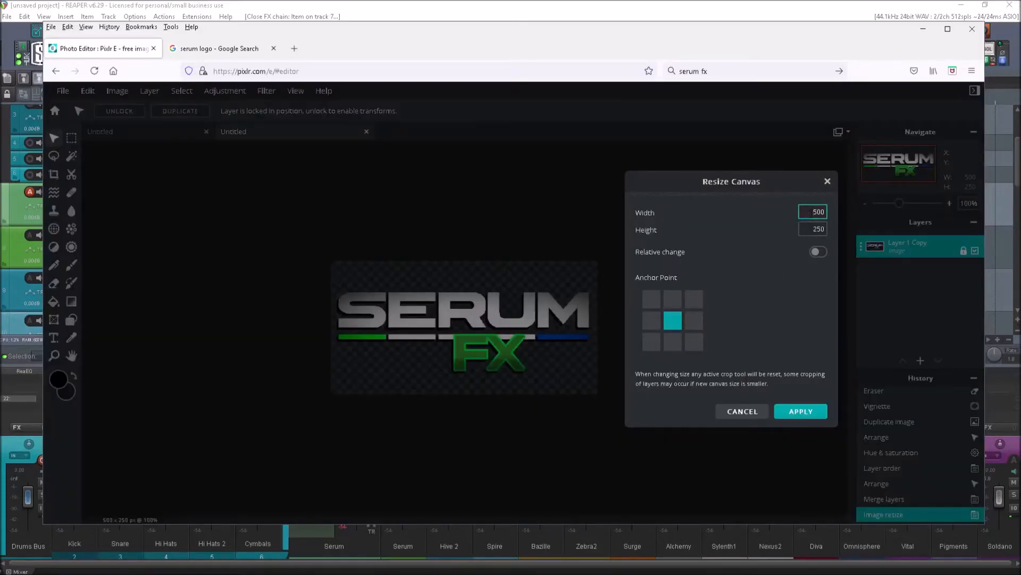
pyautogui.click(800, 411)
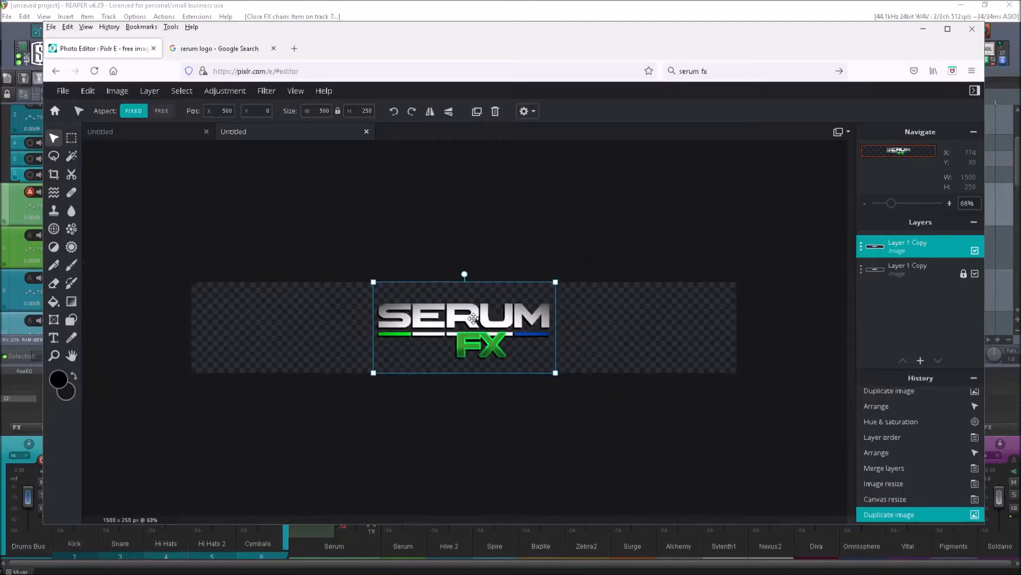
# Drag a duplicated Serum FX logo copy to the canvas's left edge
pyautogui.moveTo(465, 326); pyautogui.dragTo(399, 326)
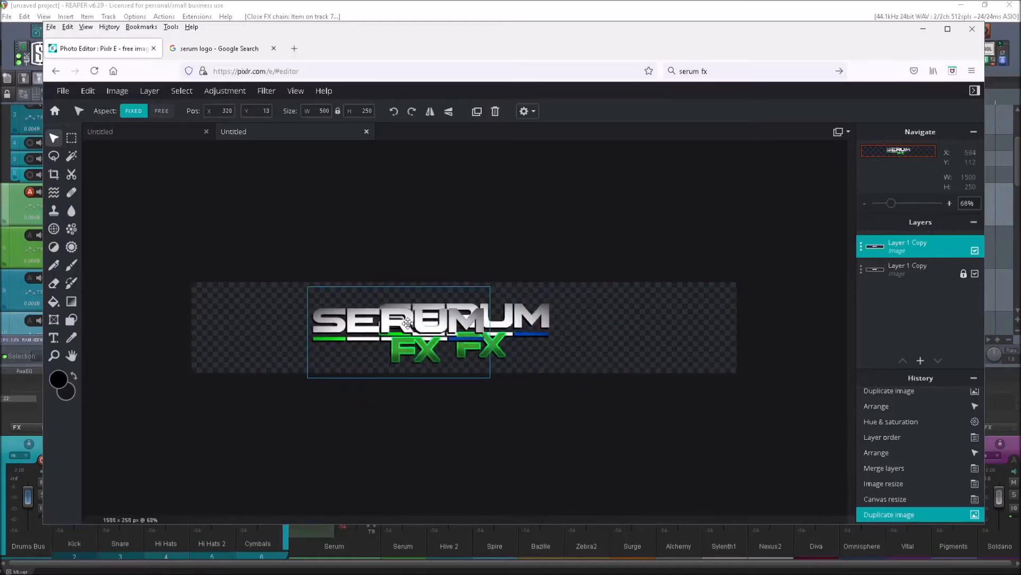
pyautogui.moveTo(408, 326); pyautogui.dragTo(359, 316)
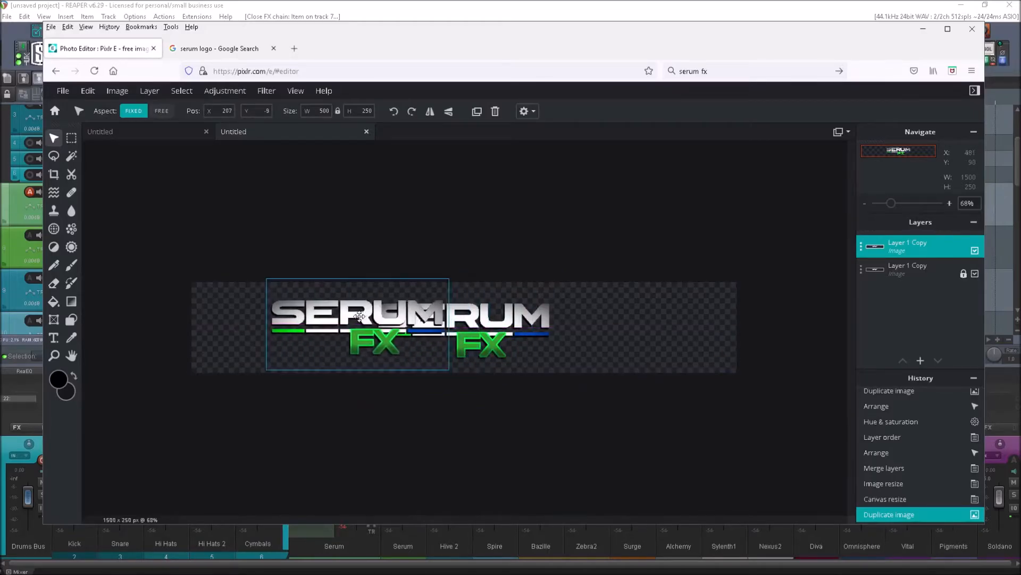
pyautogui.moveTo(357, 325); pyautogui.dragTo(300, 325)
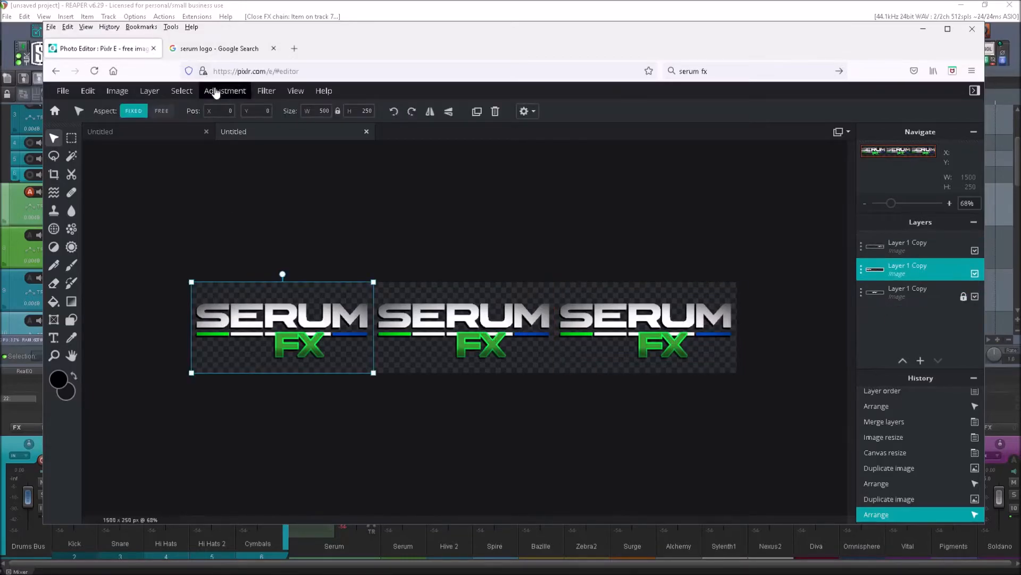
# Apply Hue & saturation shifts making the left logo blue and the right logo pink
pyautogui.click(225, 91)
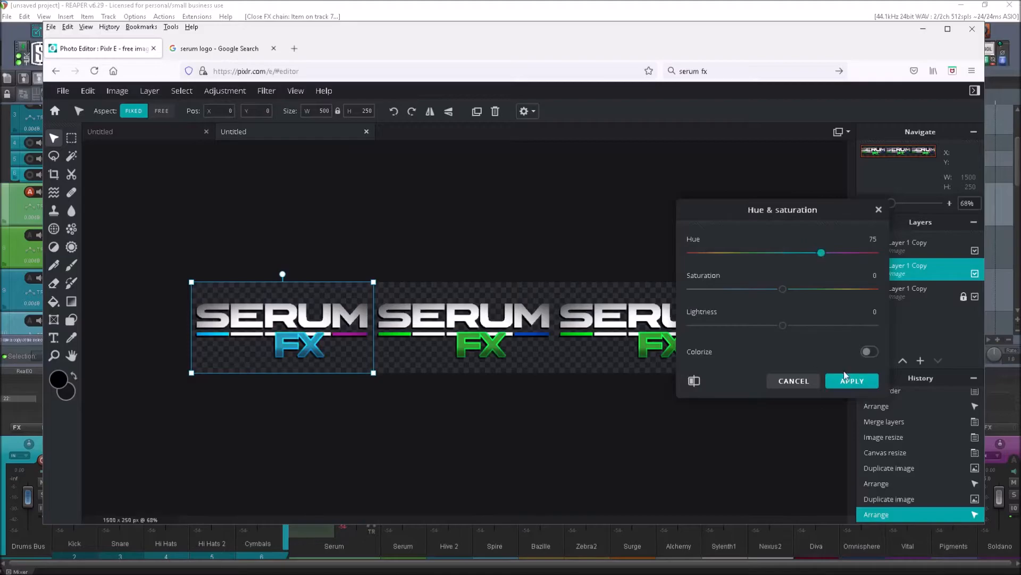
pyautogui.click(852, 381)
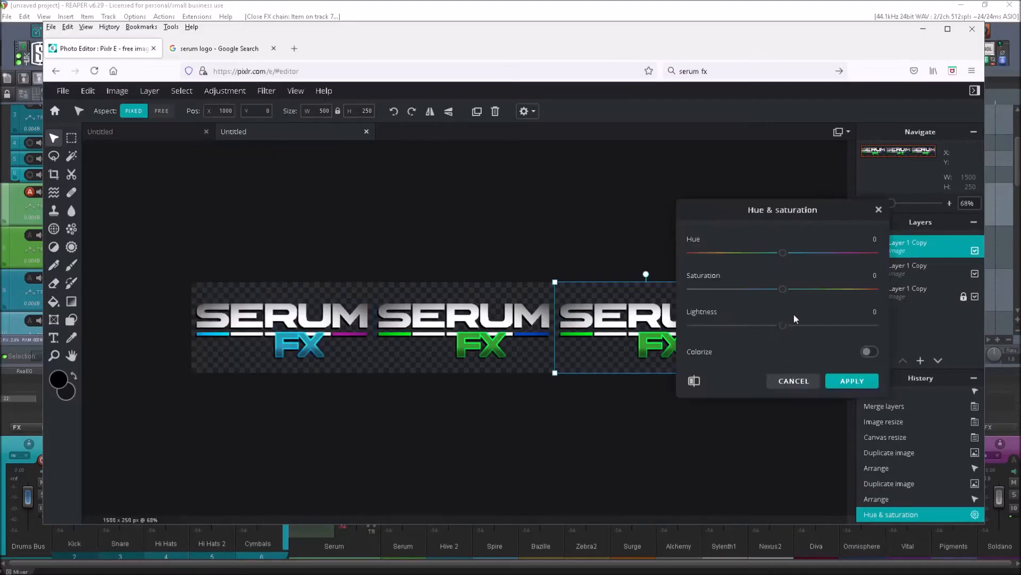
pyautogui.click(851, 381)
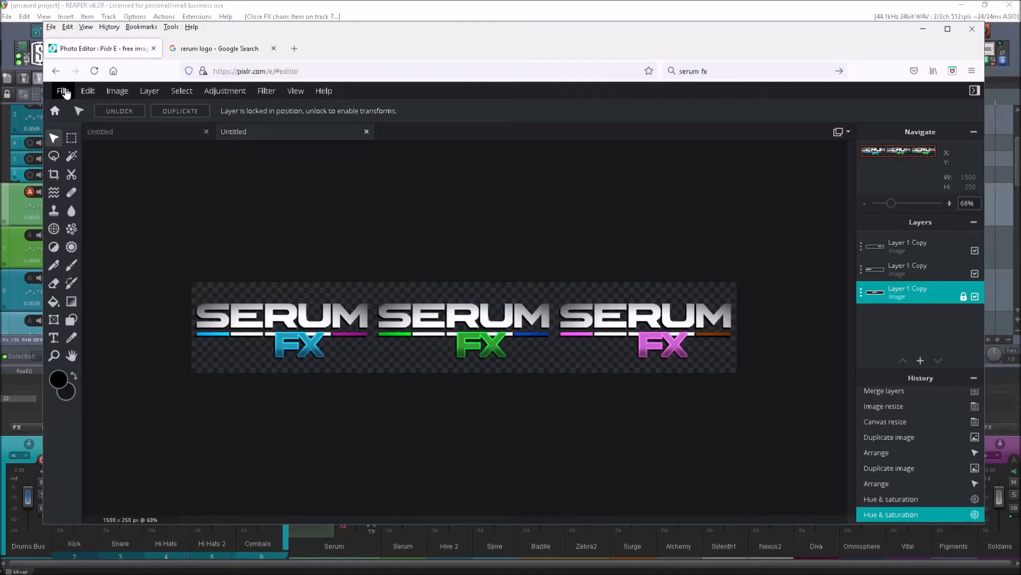
# Save the strip as a 300 × 50 PNG download and close the confirmation
pyautogui.click(62, 90)
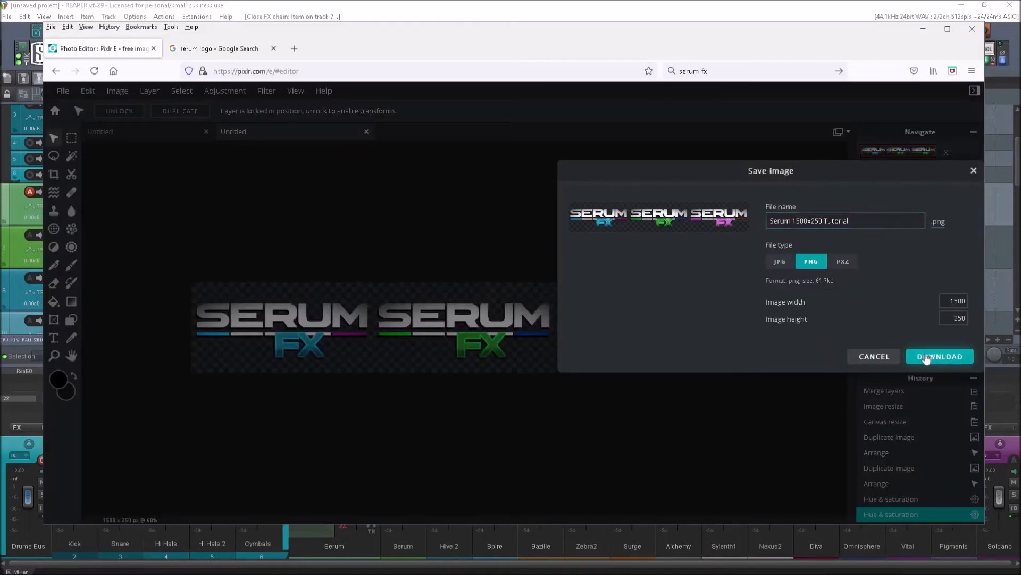
pyautogui.click(939, 357)
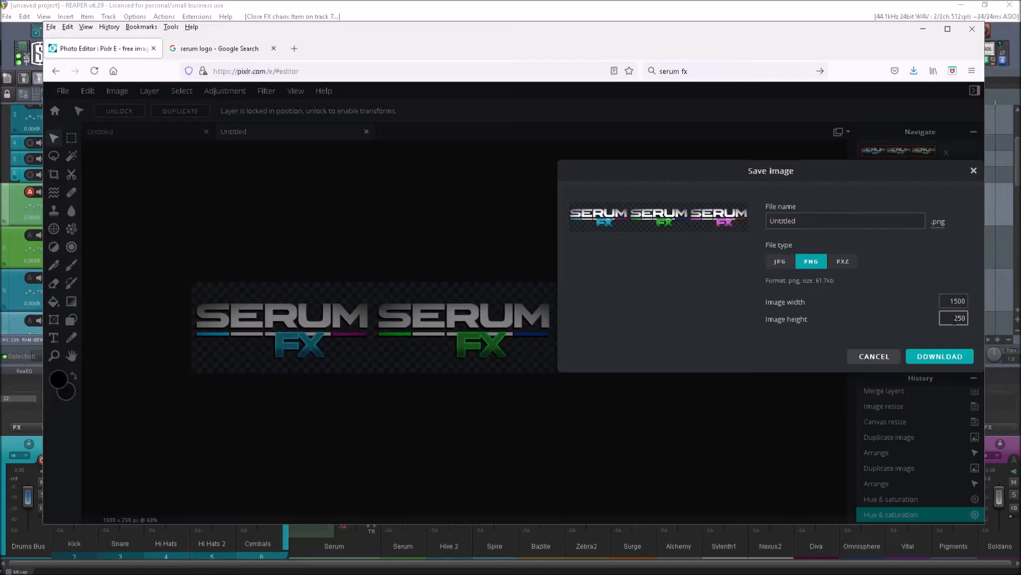
pyautogui.click(953, 318)
pyautogui.write('50')
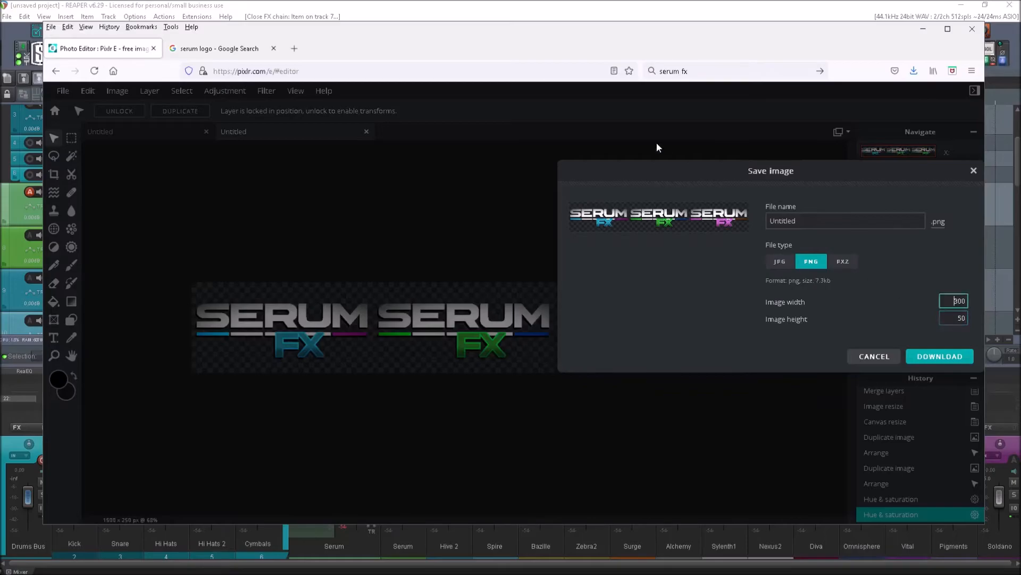
pyautogui.moveTo(228, 10)
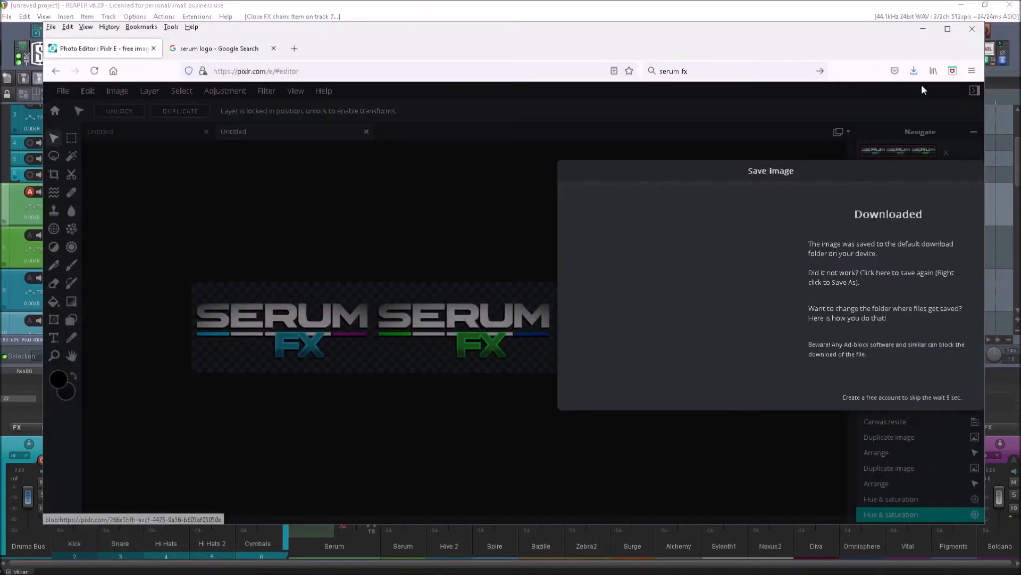
pyautogui.click(913, 70)
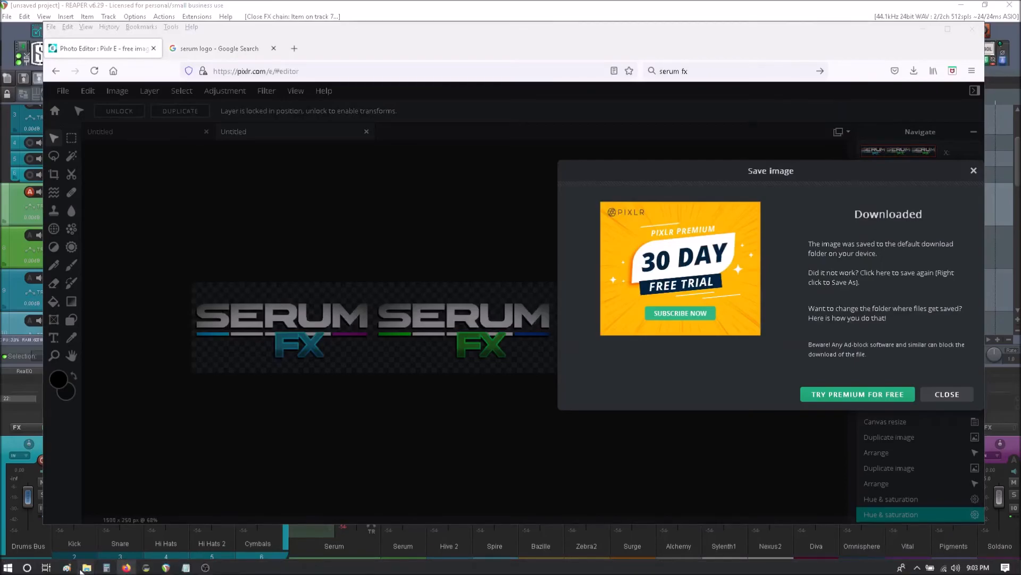
pyautogui.click(85, 567)
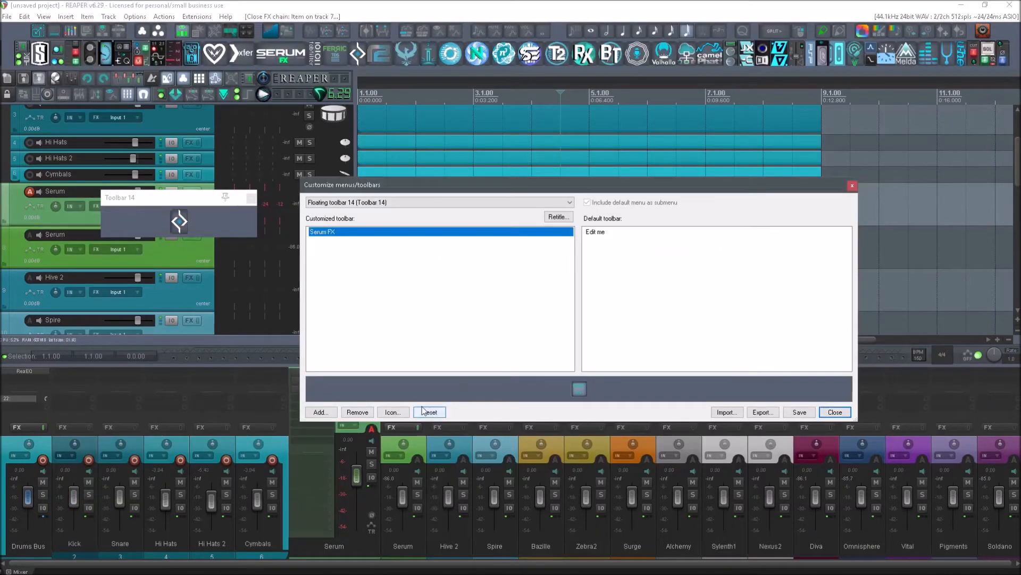
# Pick the new Serum FX image as the toolbar 14 button icon, filtering by 'serum'
pyautogui.click(392, 412)
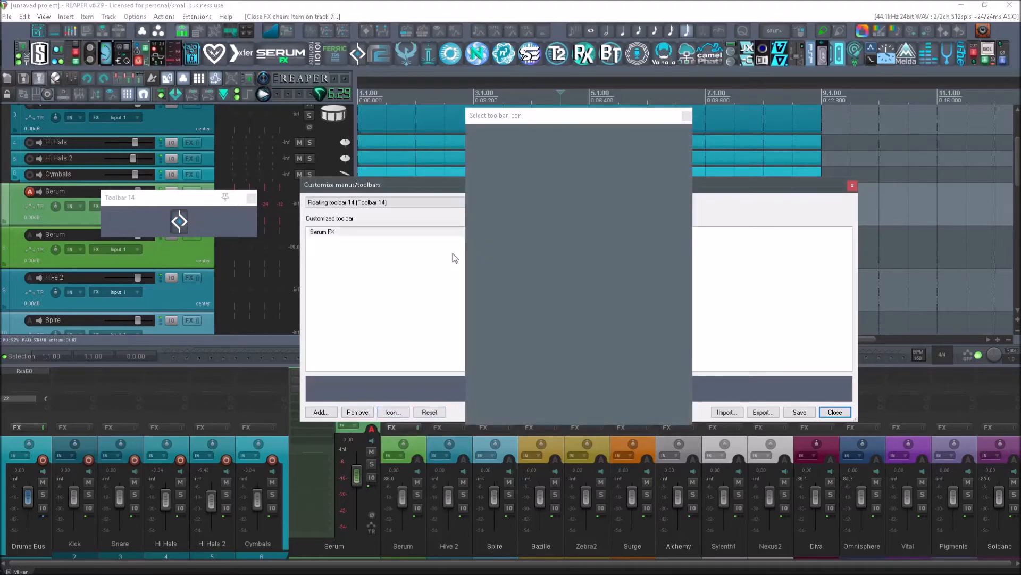
pyautogui.write('serum')
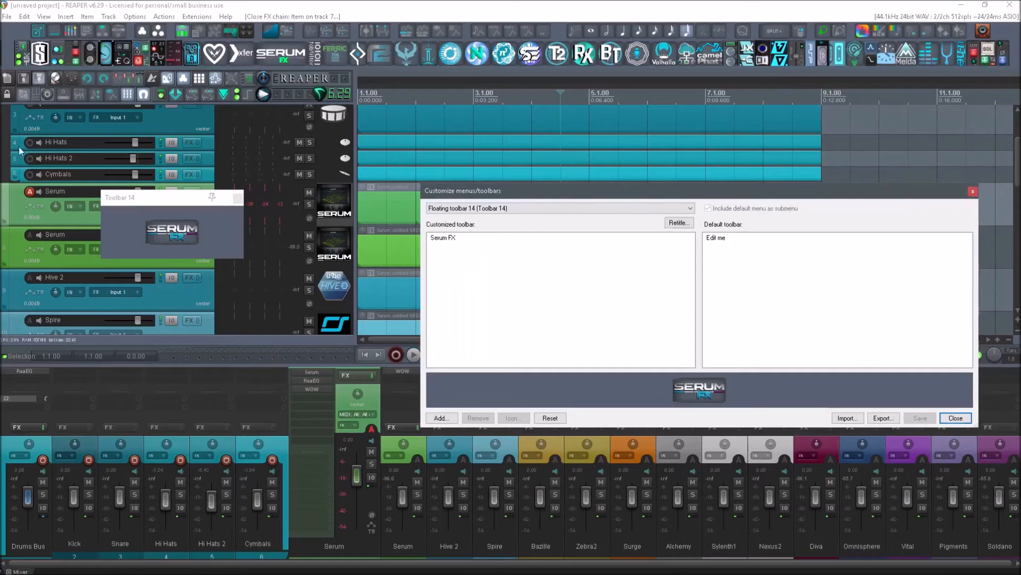
pyautogui.moveTo(227, 208)
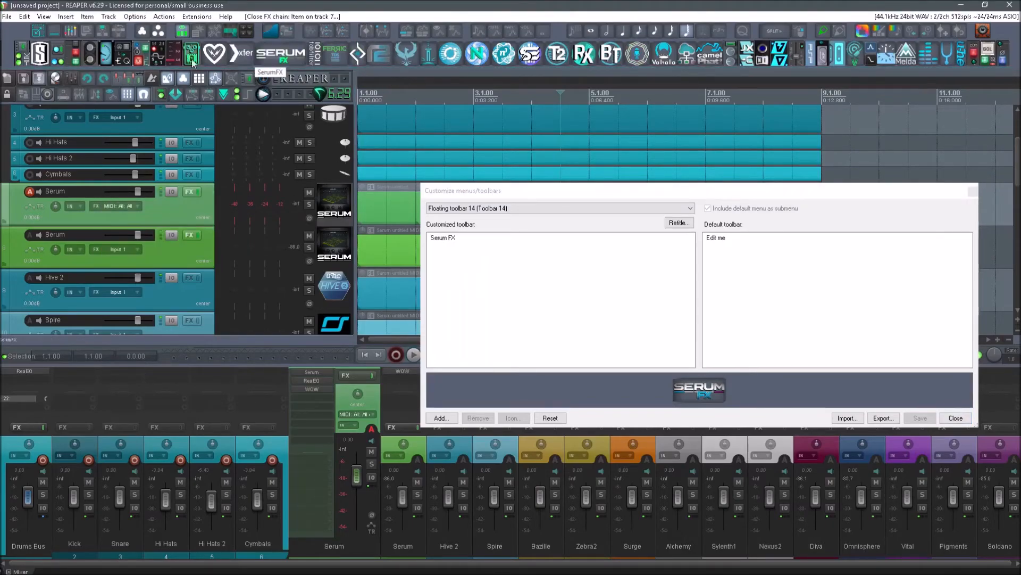
pyautogui.moveTo(358, 59)
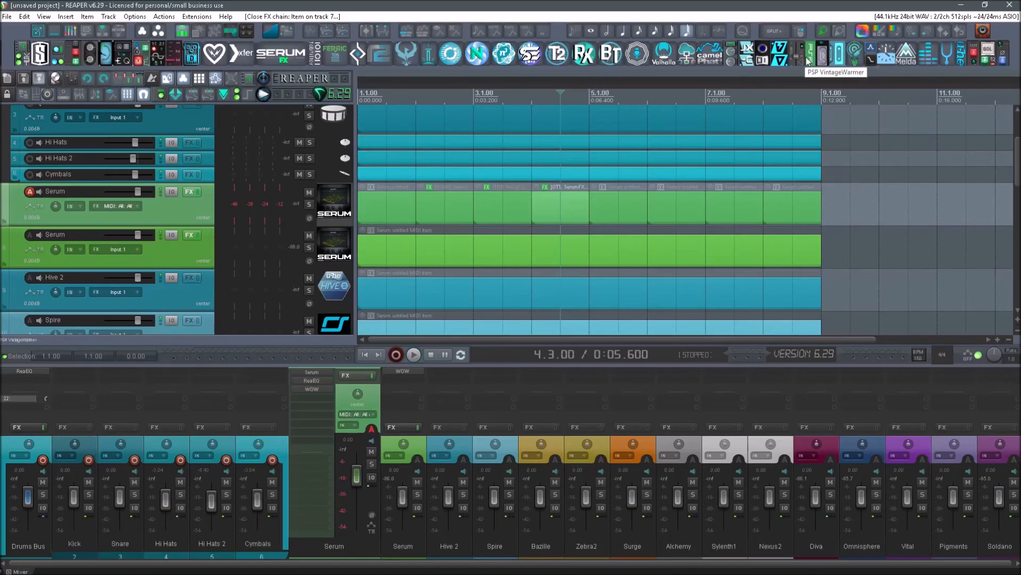
pyautogui.moveTo(801, 118)
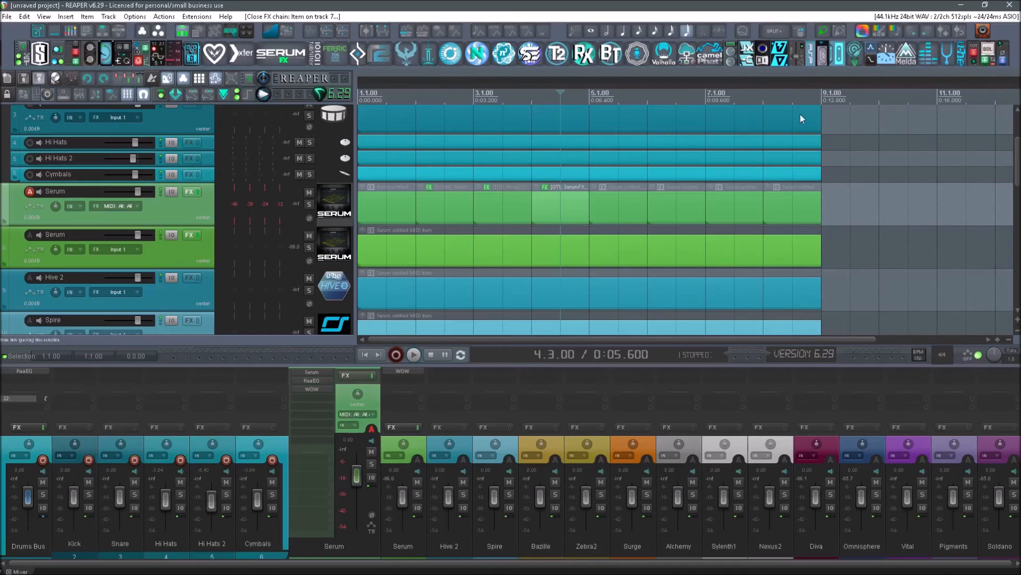
pyautogui.moveTo(758, 131)
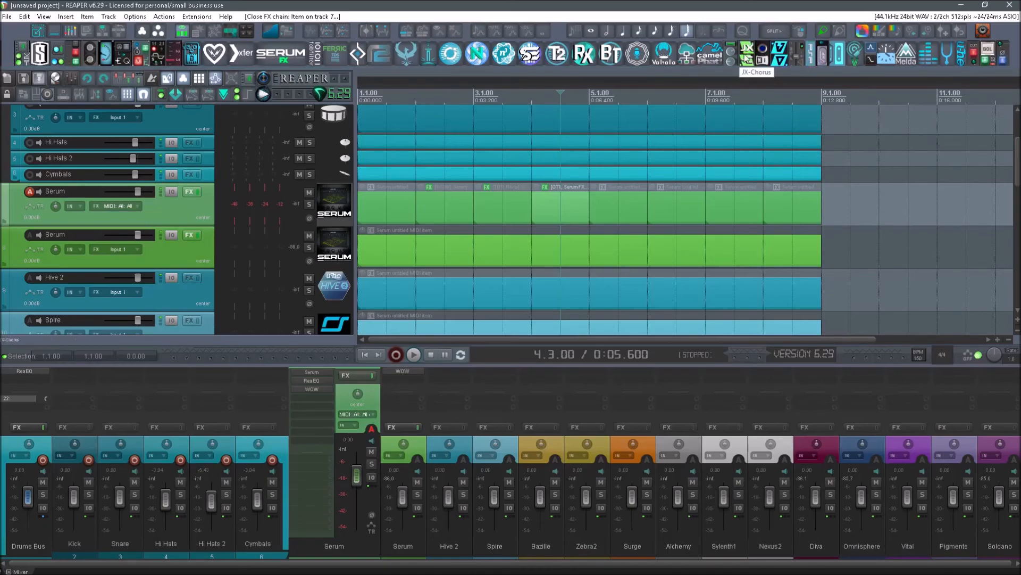
pyautogui.moveTo(517, 126)
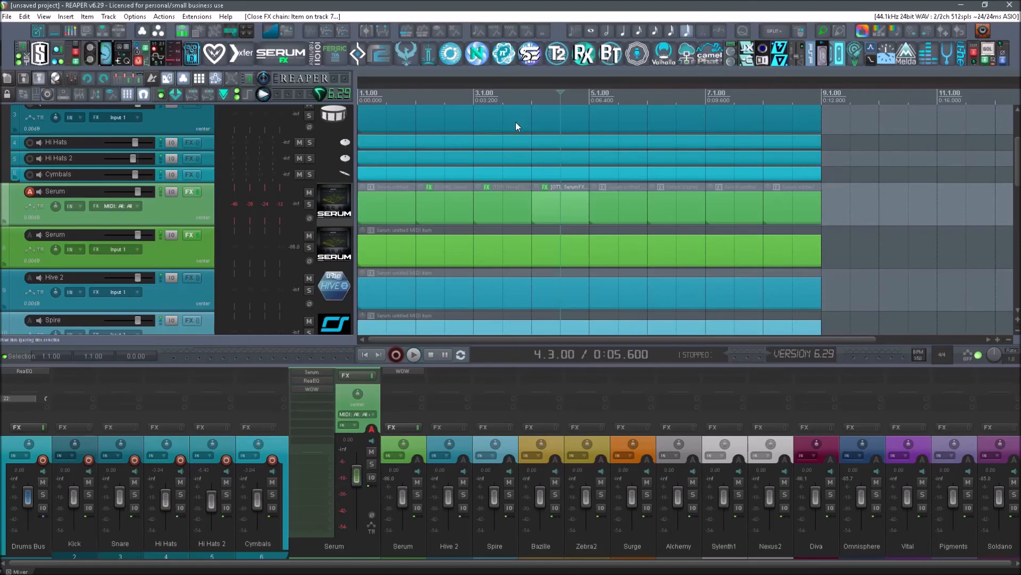